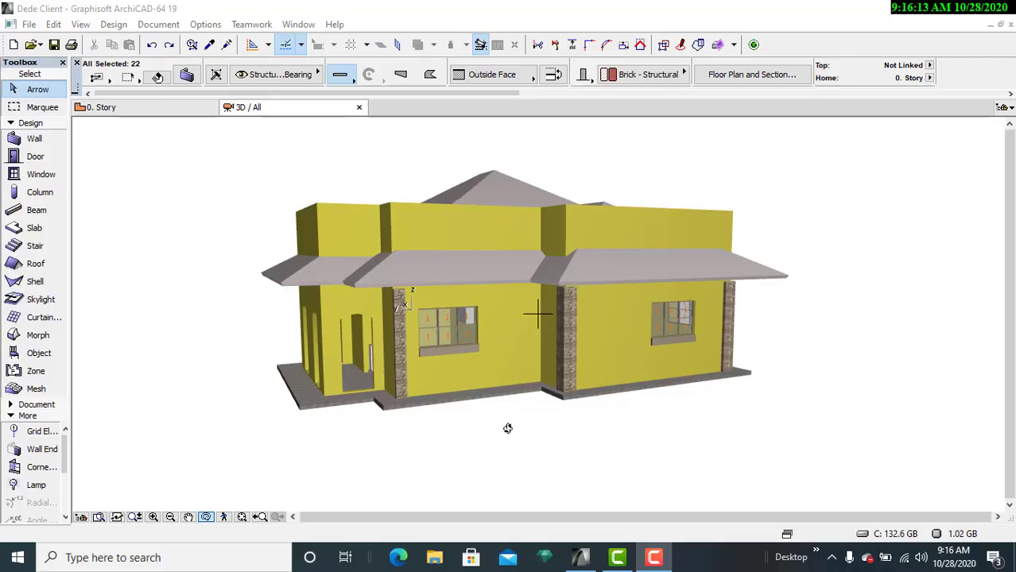
pyautogui.moveTo(337, 435)
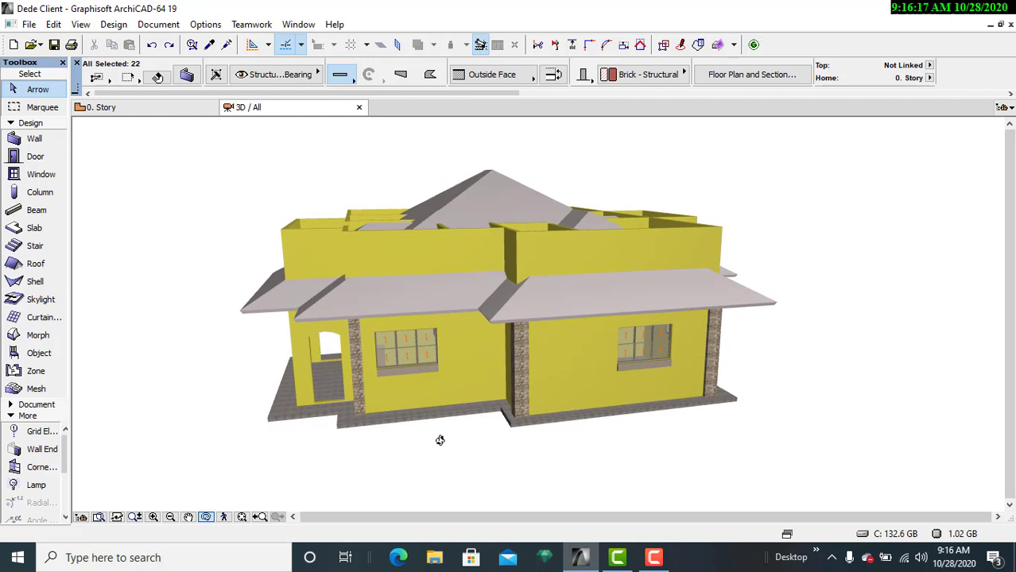
# - Orbit around the house to inspect which walls rise above the hip roof
pyautogui.moveTo(439, 440); pyautogui.dragTo(602, 435)
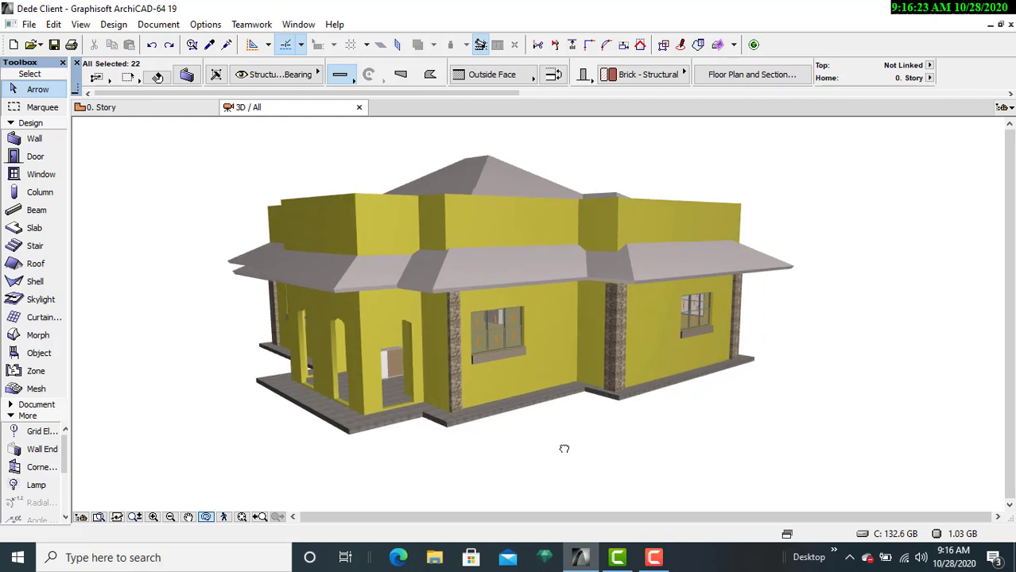
pyautogui.moveTo(564, 449); pyautogui.dragTo(475, 440)
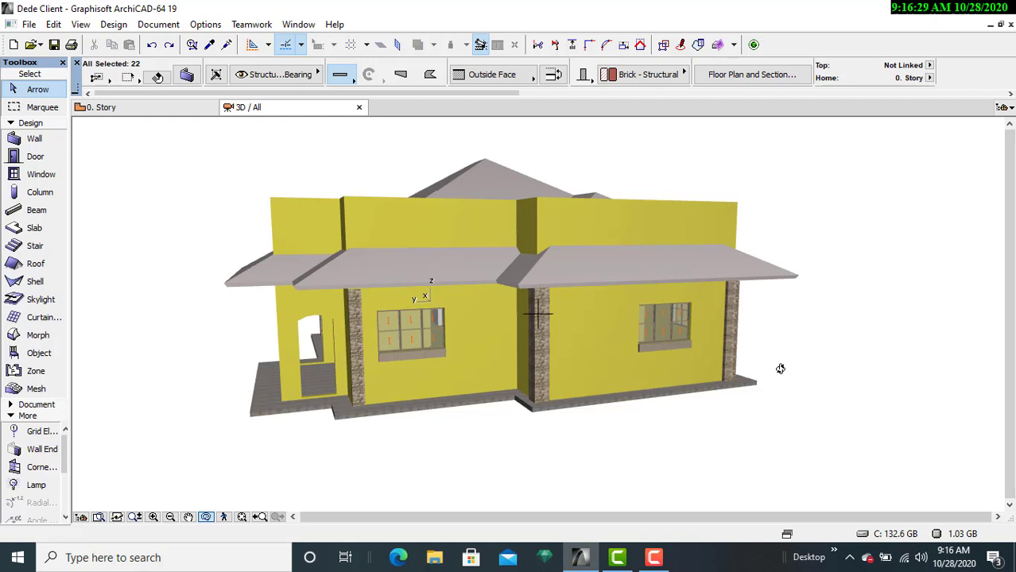
pyautogui.moveTo(738, 444)
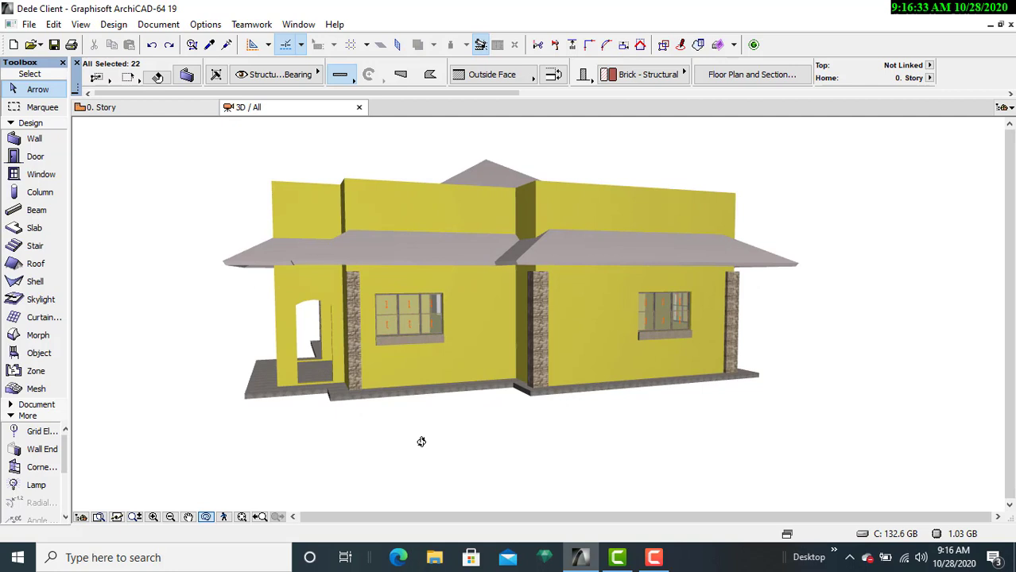
pyautogui.moveTo(422, 442); pyautogui.dragTo(395, 454)
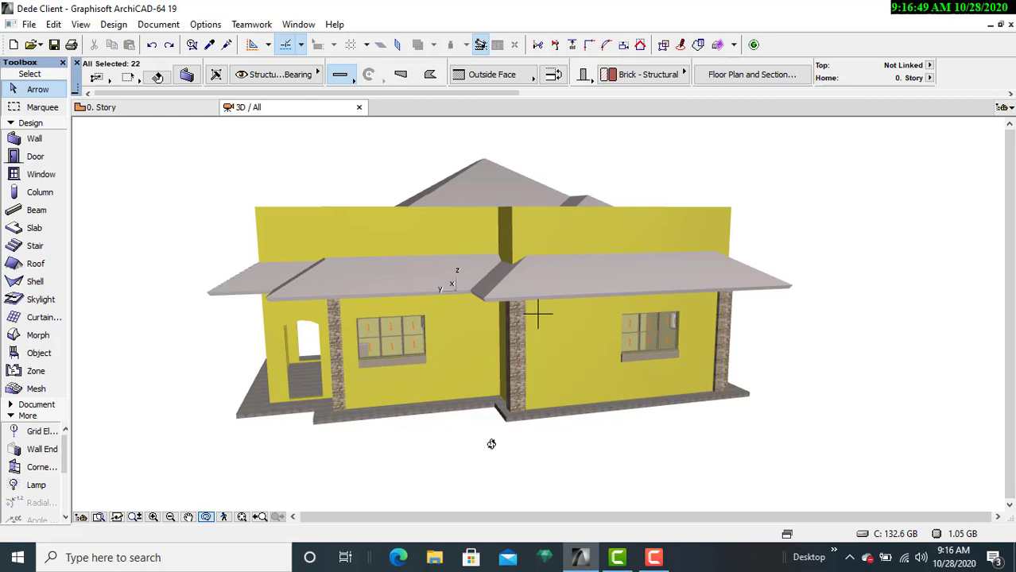
pyautogui.moveTo(491, 443); pyautogui.dragTo(175, 360)
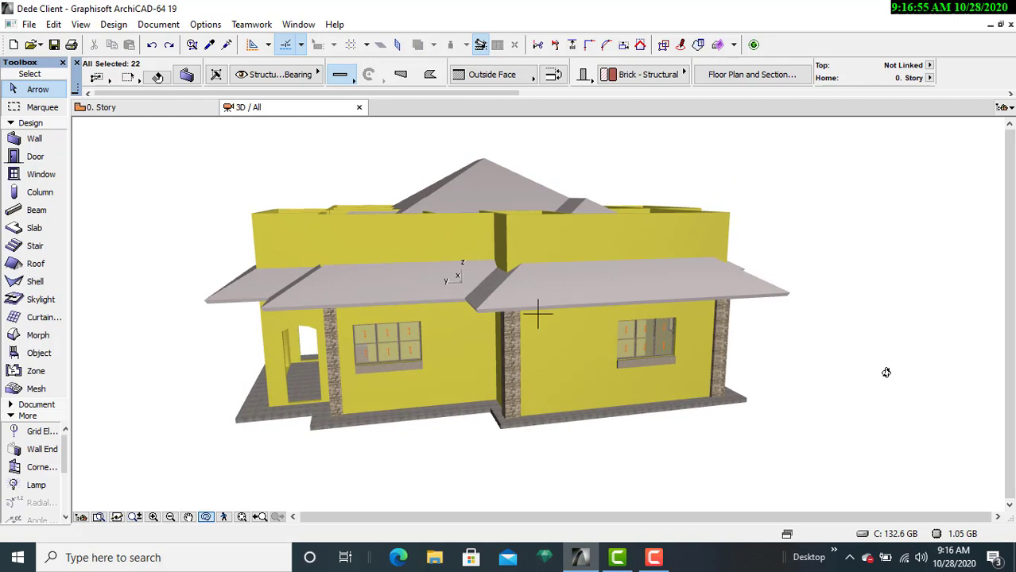
pyautogui.moveTo(488, 462)
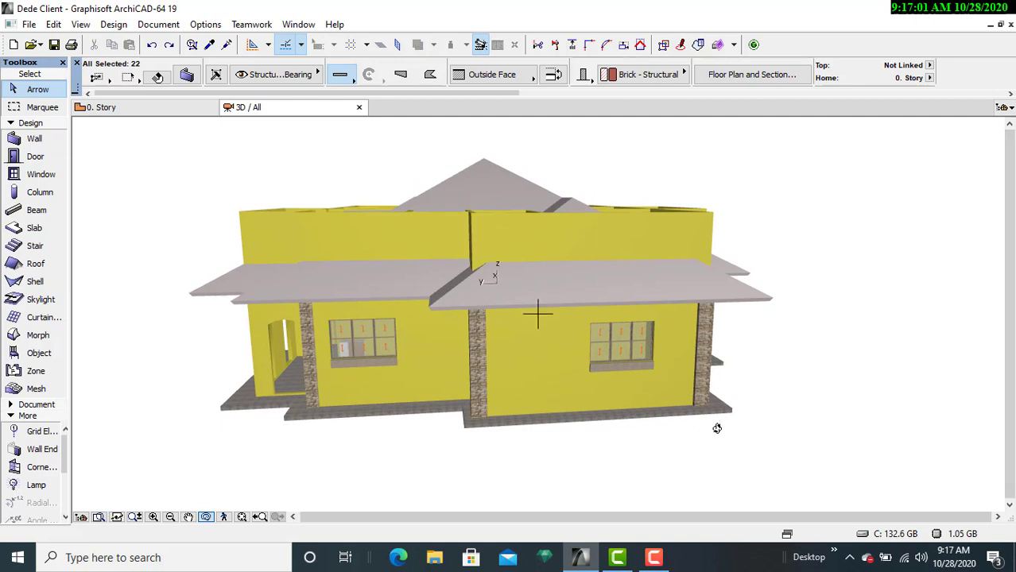
pyautogui.moveTo(717, 428); pyautogui.dragTo(778, 419)
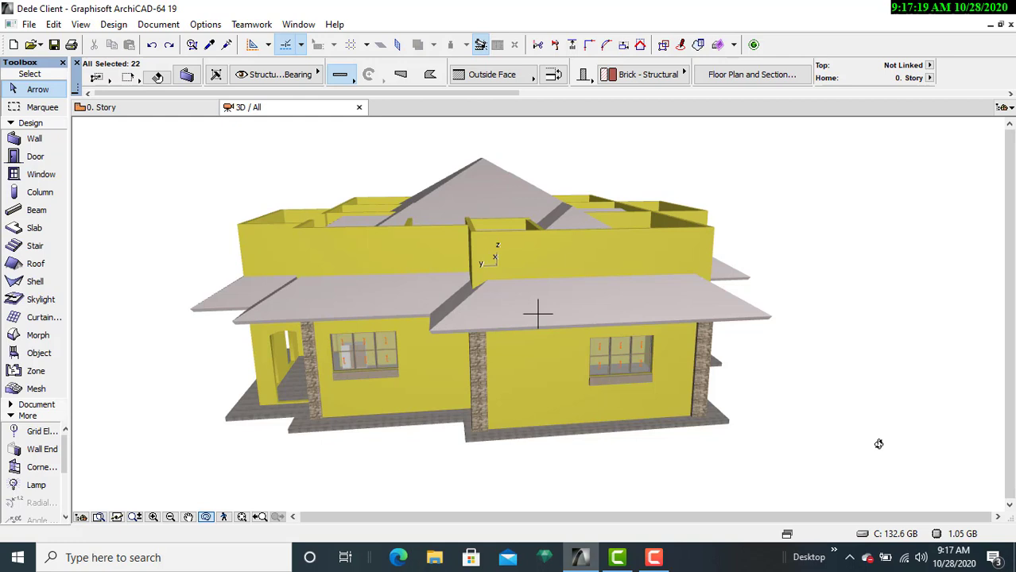
pyautogui.moveTo(814, 480)
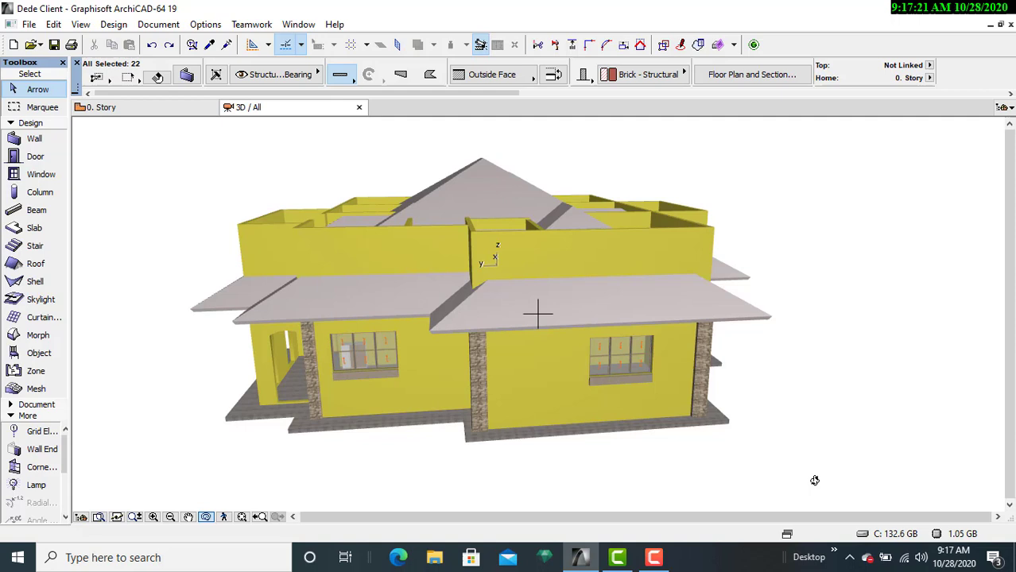
pyautogui.moveTo(809, 411)
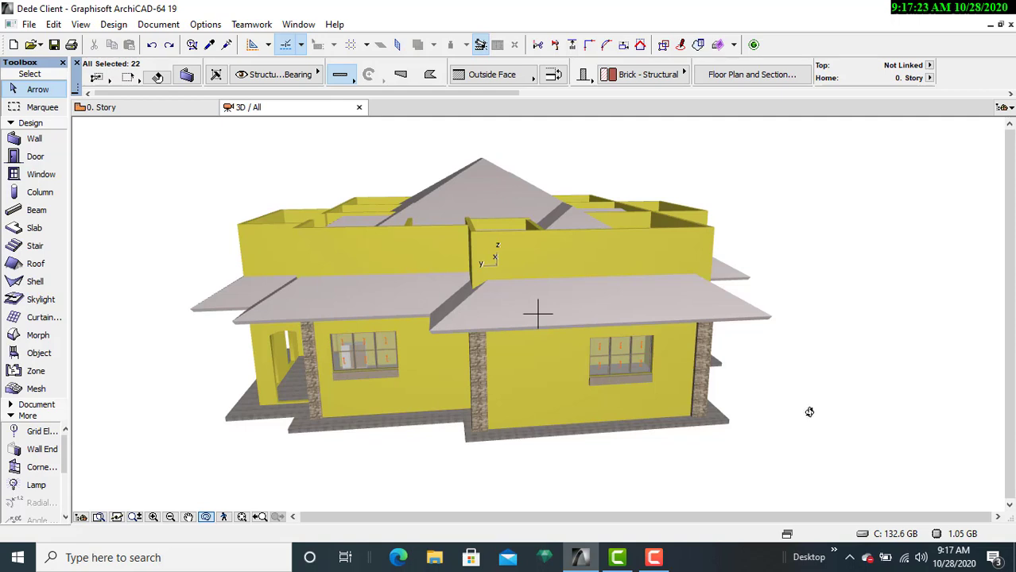
pyautogui.moveTo(642, 434)
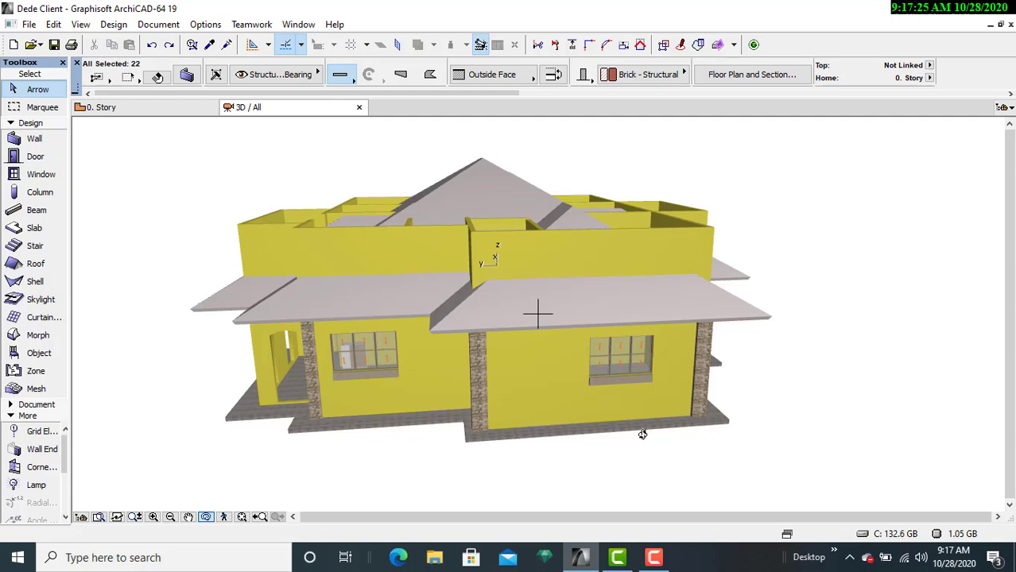
pyautogui.moveTo(200, 386)
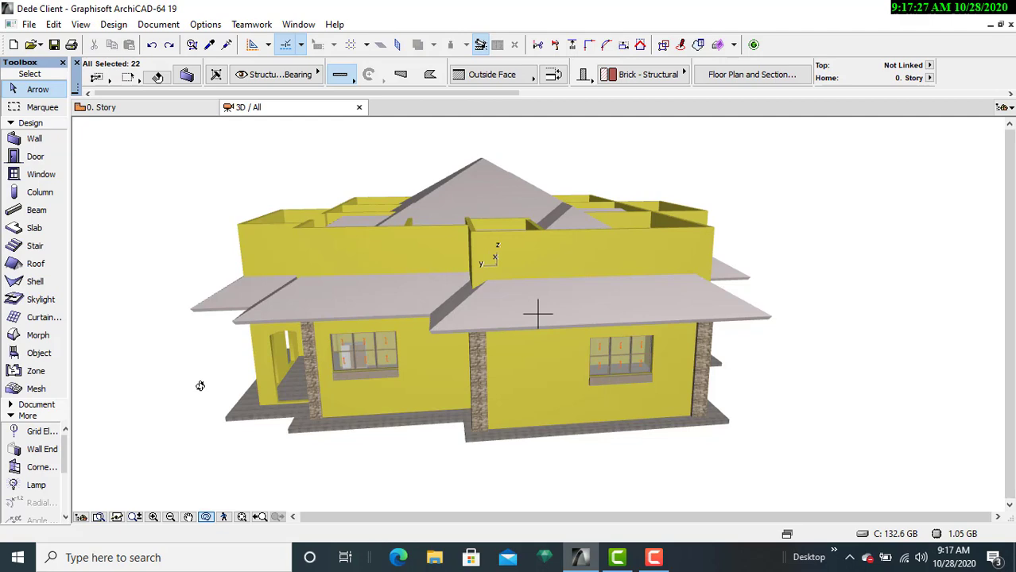
pyautogui.moveTo(246, 315)
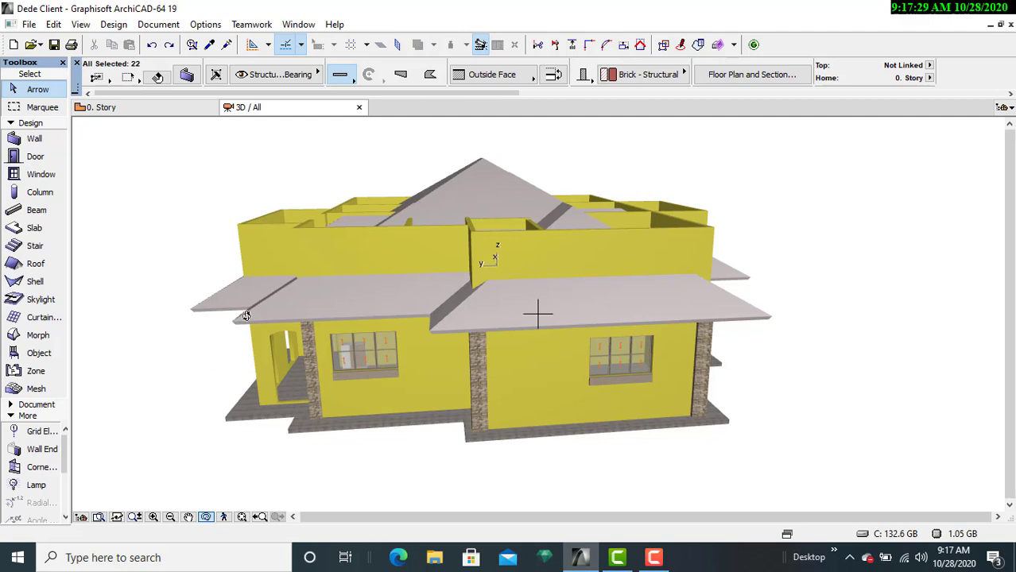
pyautogui.moveTo(167, 114)
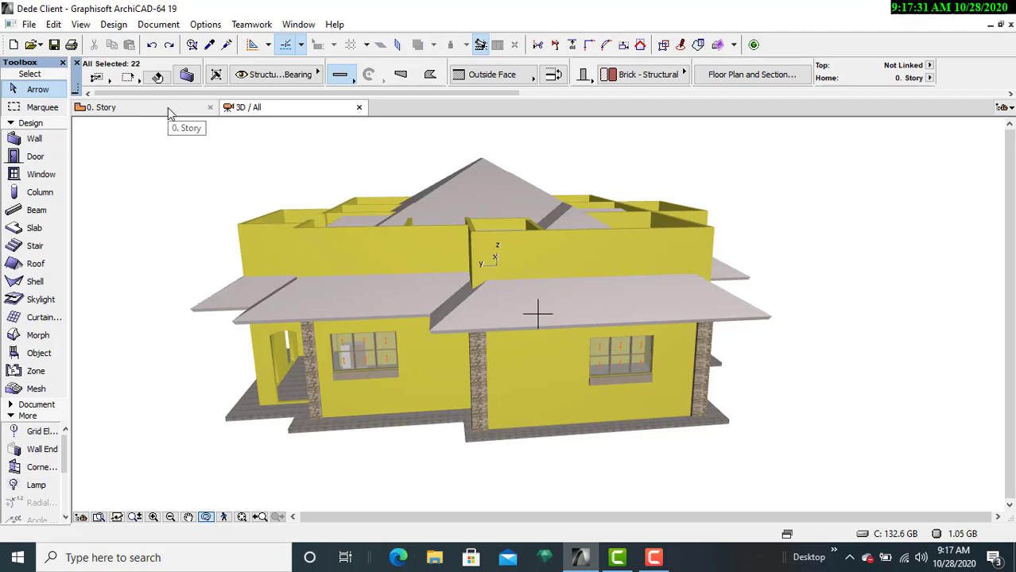
pyautogui.click(102, 106)
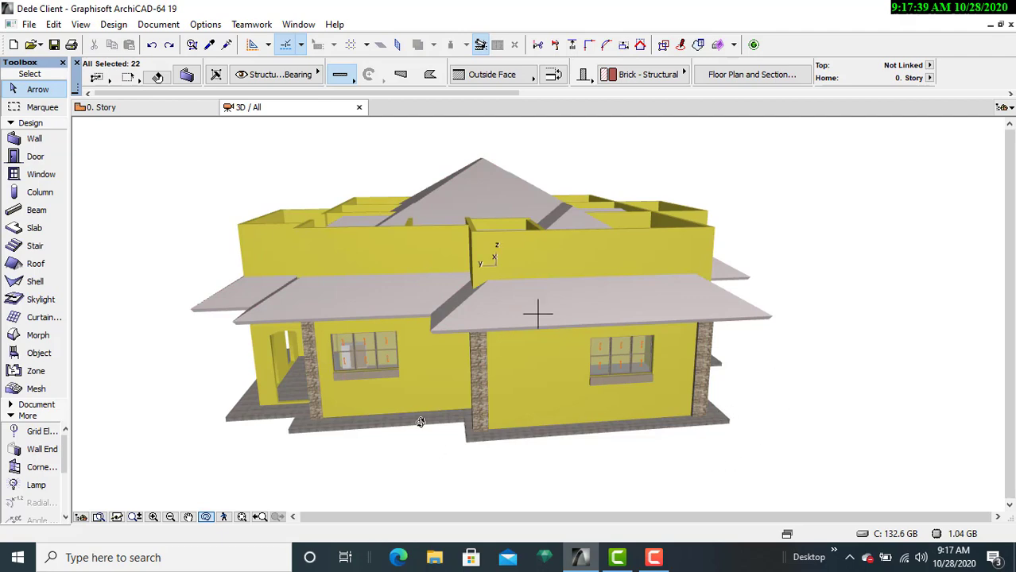
pyautogui.moveTo(422, 421); pyautogui.dragTo(806, 335)
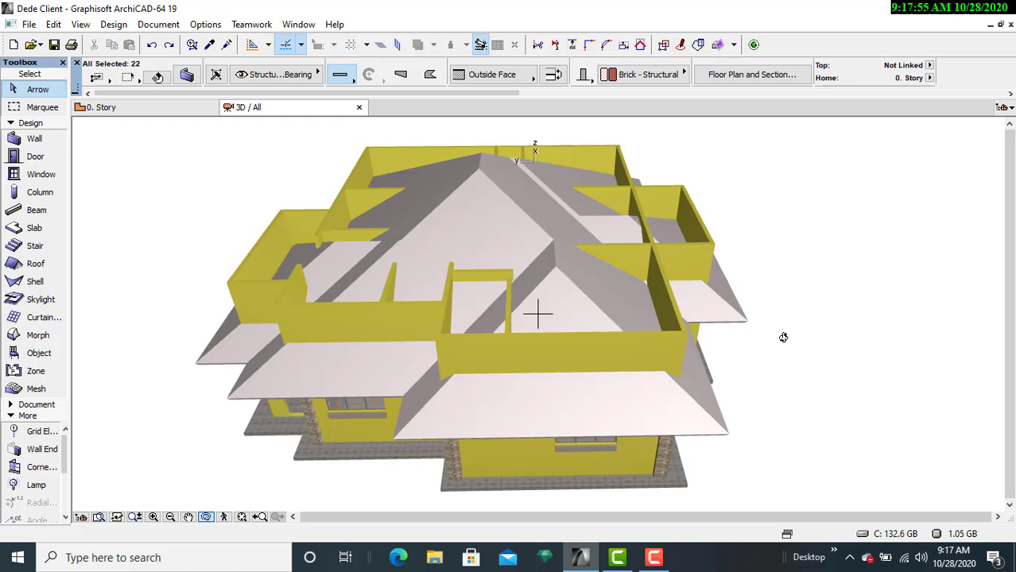
pyautogui.moveTo(785, 350)
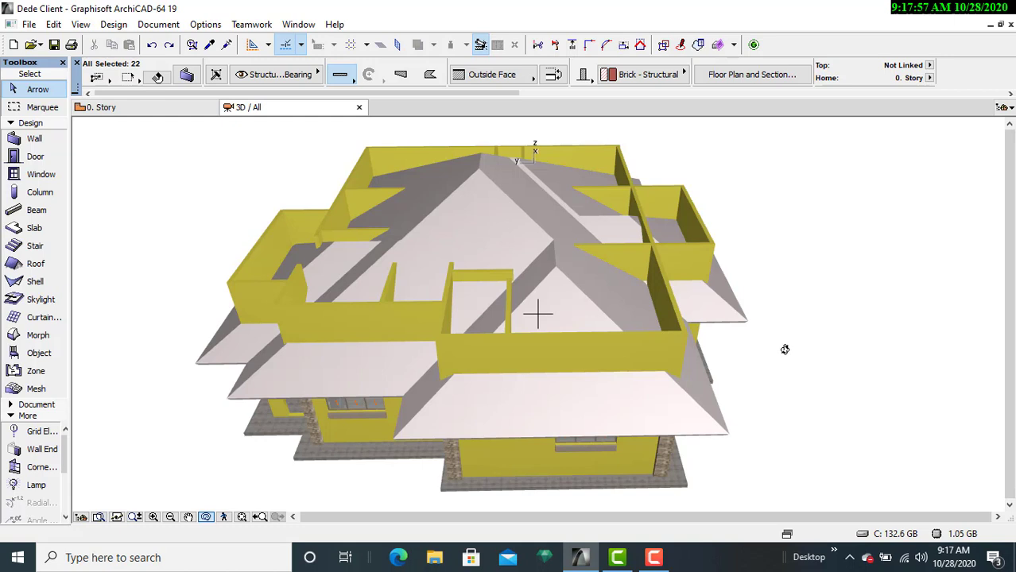
pyautogui.moveTo(786, 386)
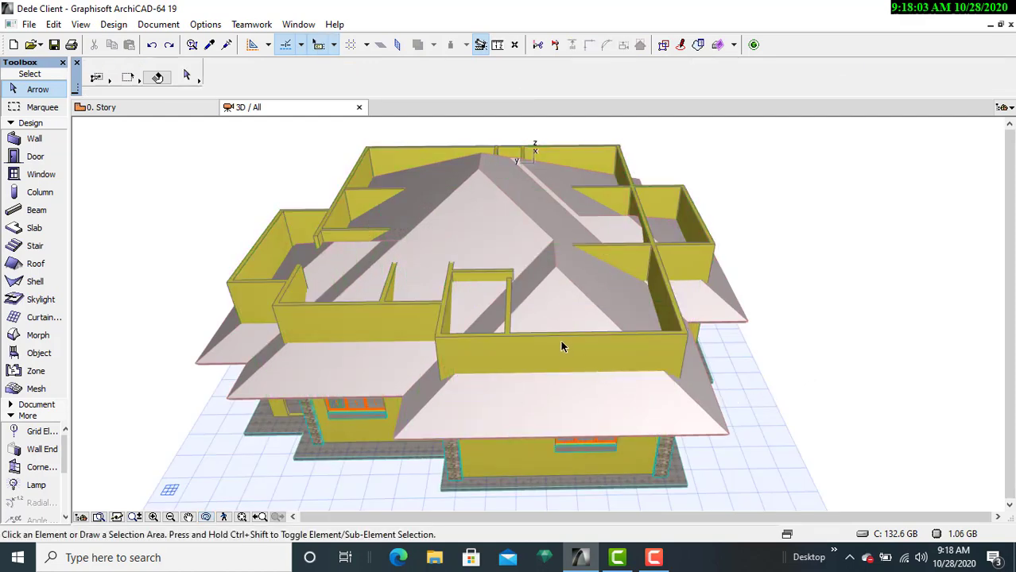
pyautogui.moveTo(565, 343)
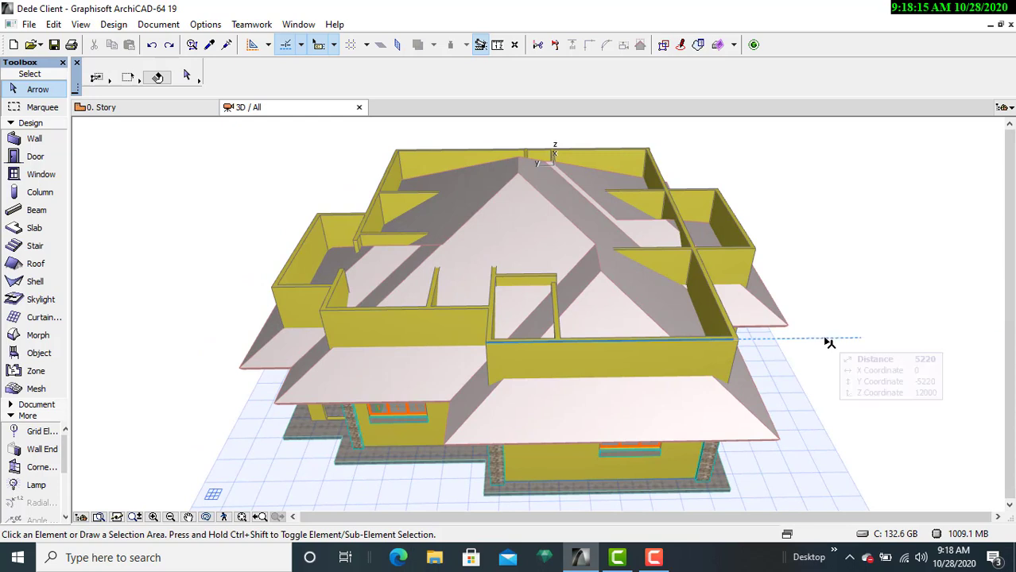
pyautogui.moveTo(799, 343)
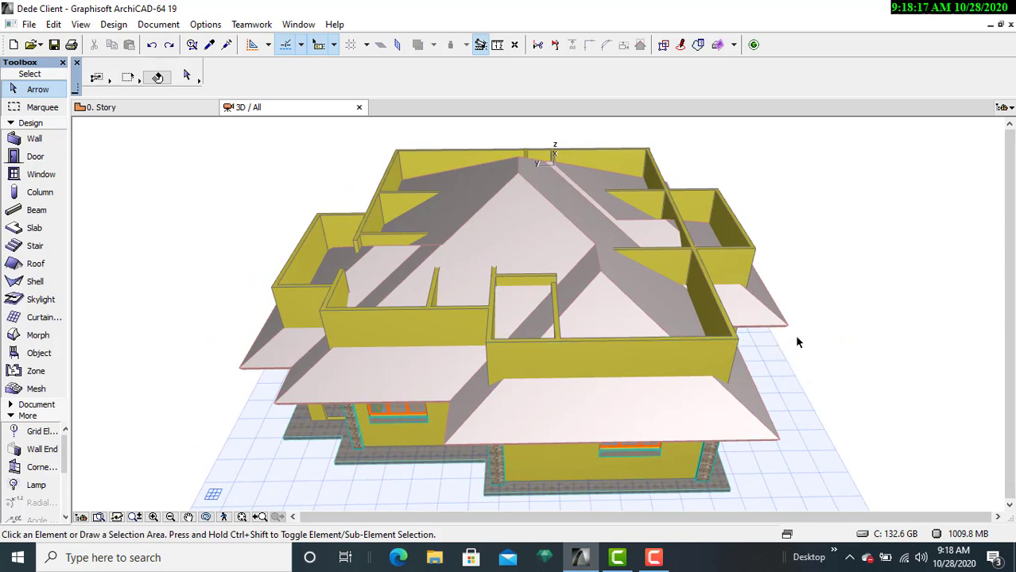
pyautogui.moveTo(689, 350)
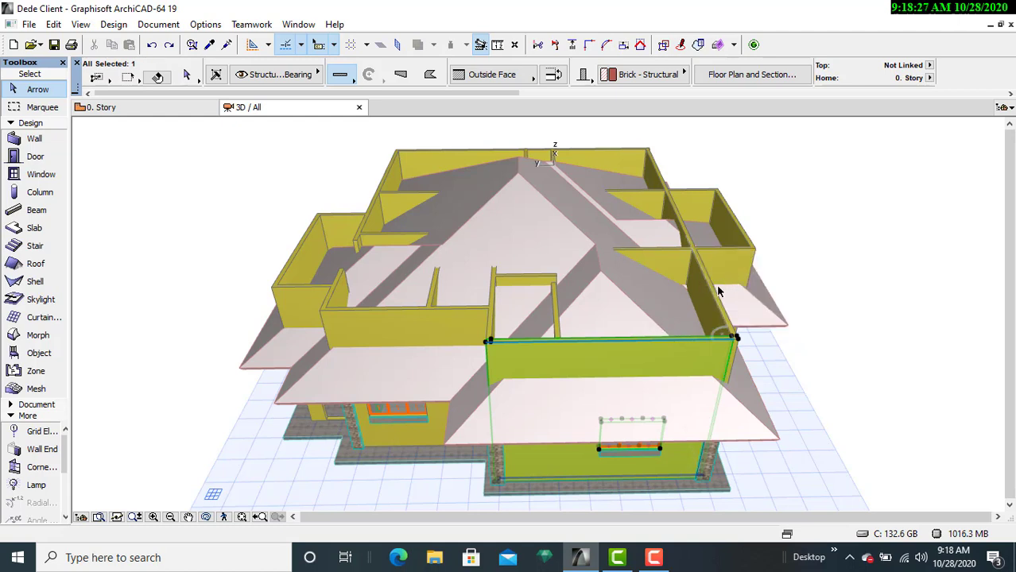
pyautogui.moveTo(711, 298)
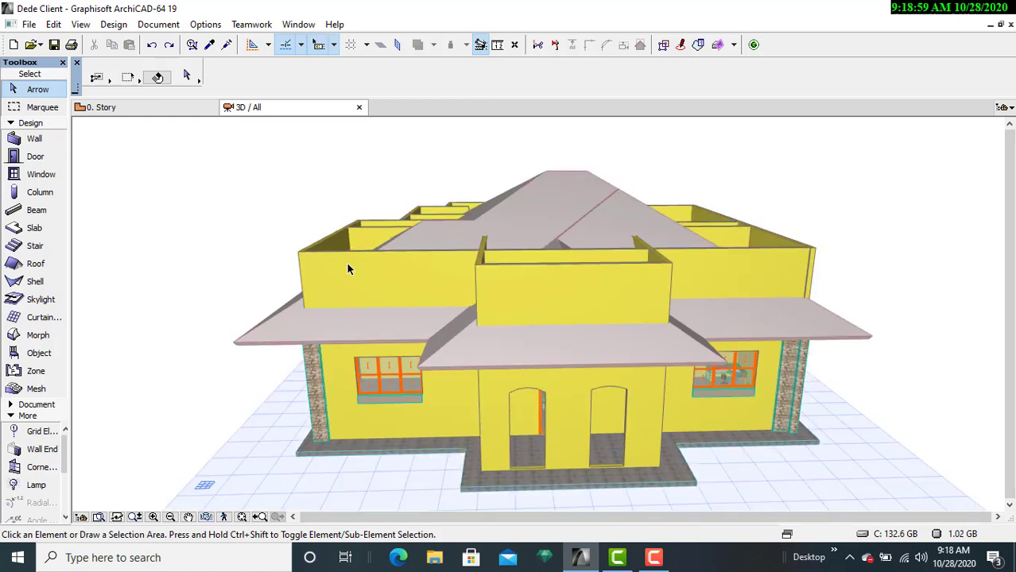
# - Select the hip roof together with the front and rear walls protruding above it
pyautogui.click(348, 269)
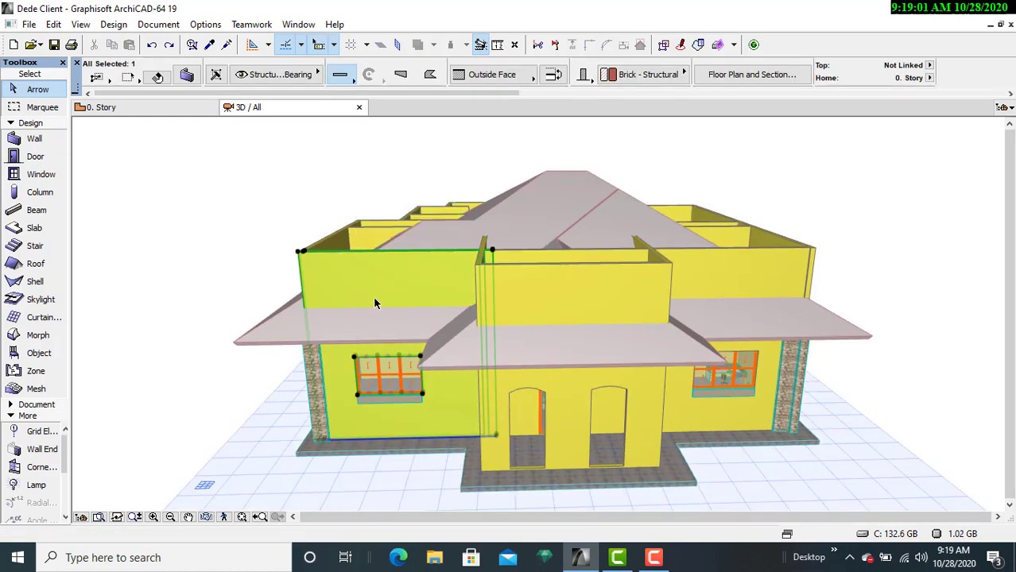
pyautogui.moveTo(566, 272)
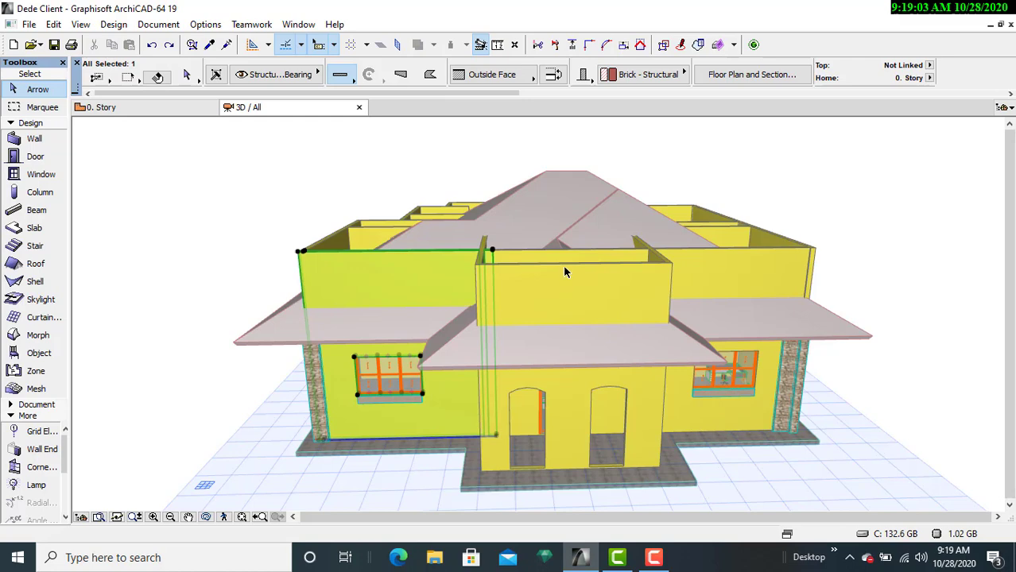
pyautogui.click(564, 271)
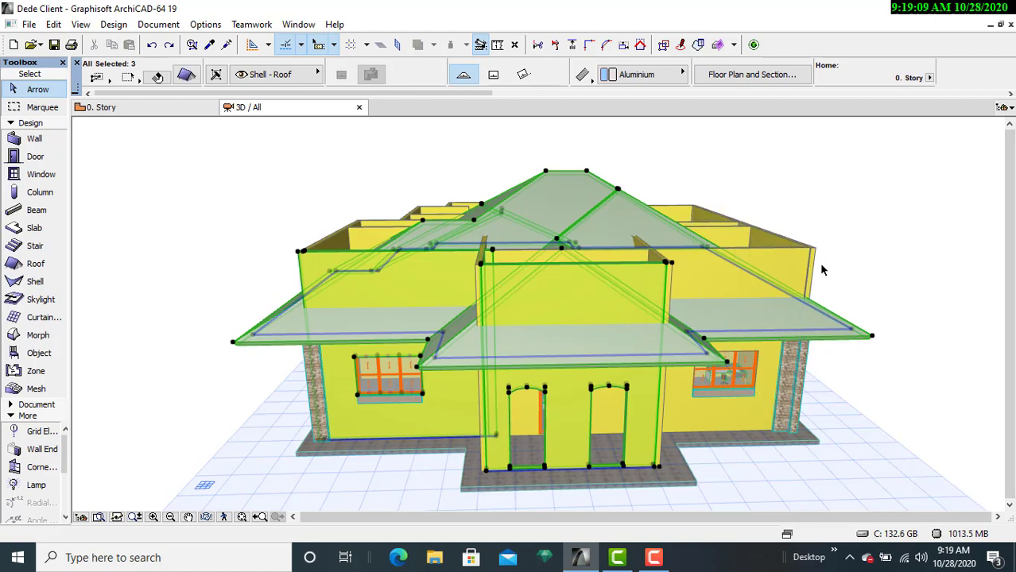
pyautogui.moveTo(215, 264)
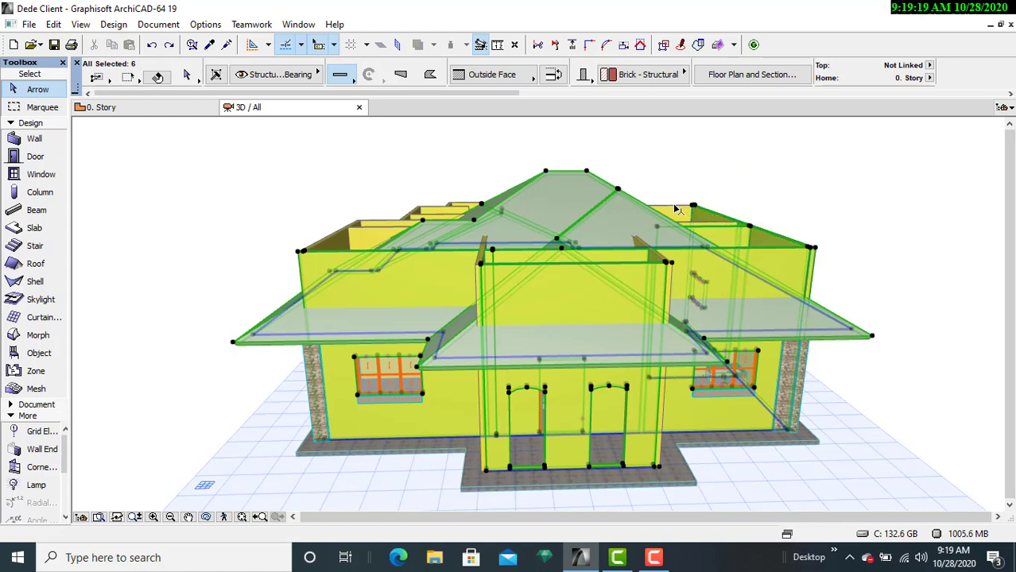
pyautogui.click(679, 209)
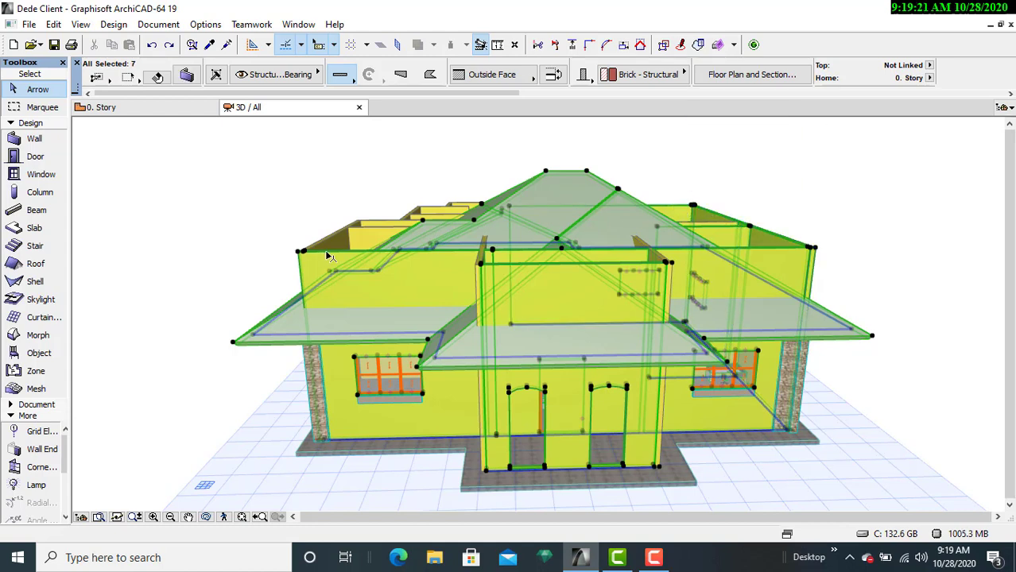
pyautogui.click(378, 233)
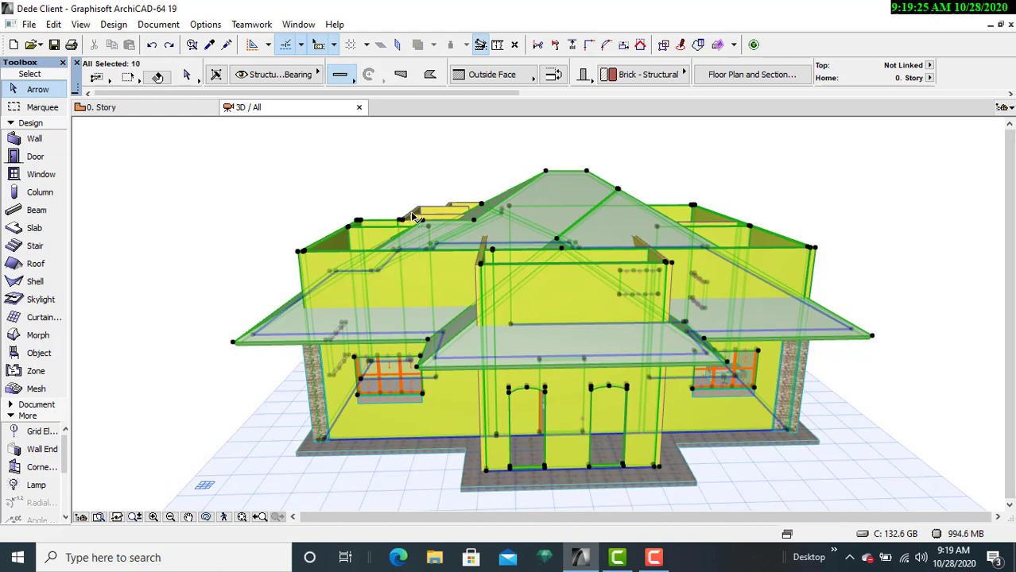
pyautogui.click(417, 213)
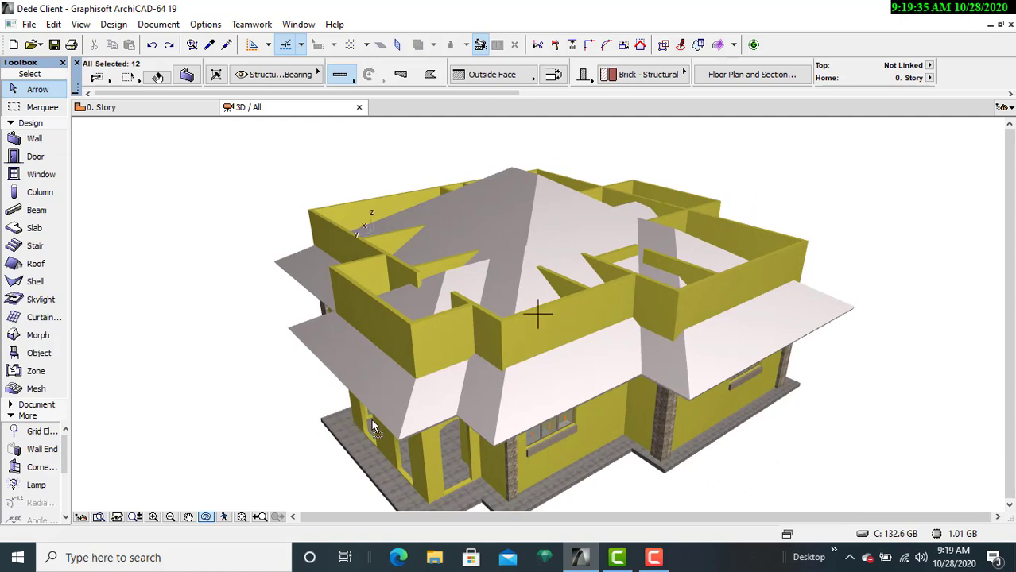
pyautogui.moveTo(373, 425); pyautogui.dragTo(493, 394)
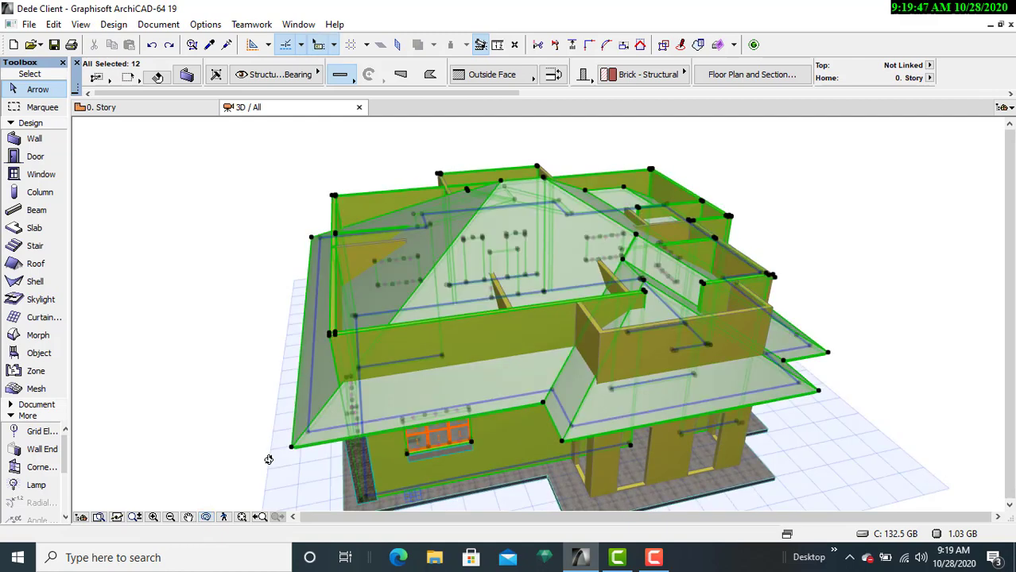
pyautogui.moveTo(857, 332)
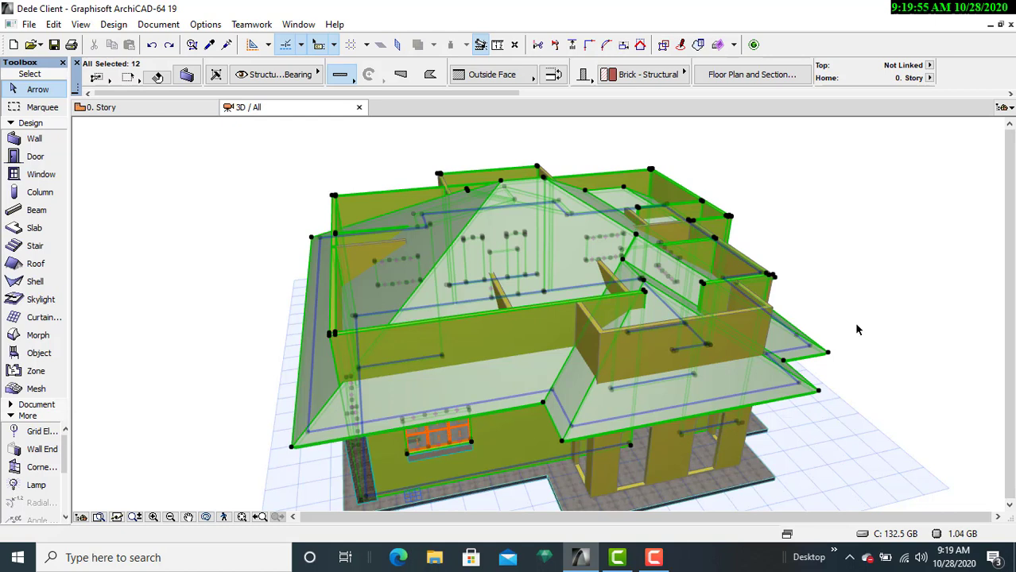
pyautogui.moveTo(769, 218)
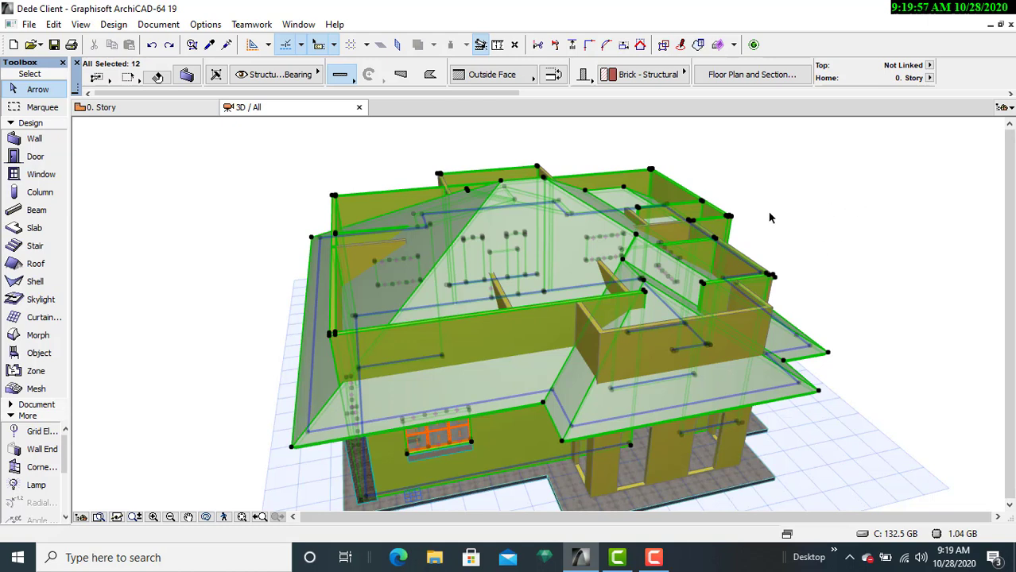
pyautogui.moveTo(644, 74)
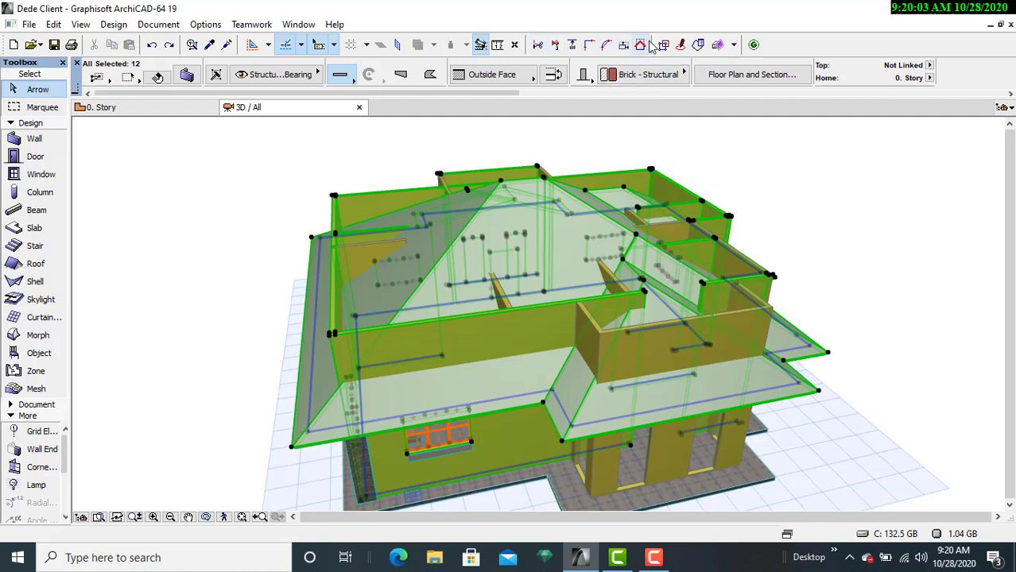
pyautogui.moveTo(642, 45)
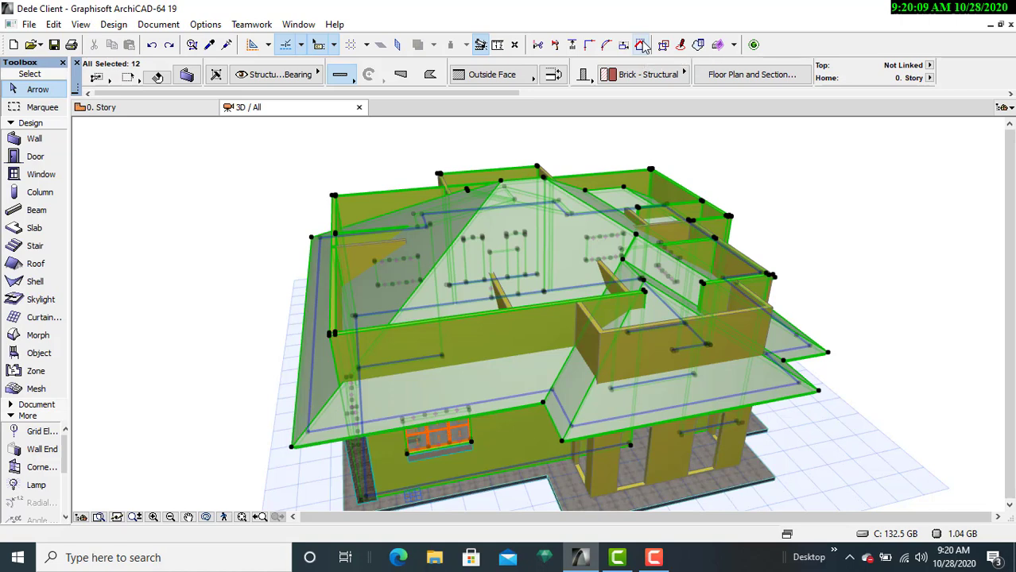
# - Trim the selected walls to the hip roof using the roof from the current selection
pyautogui.click(642, 45)
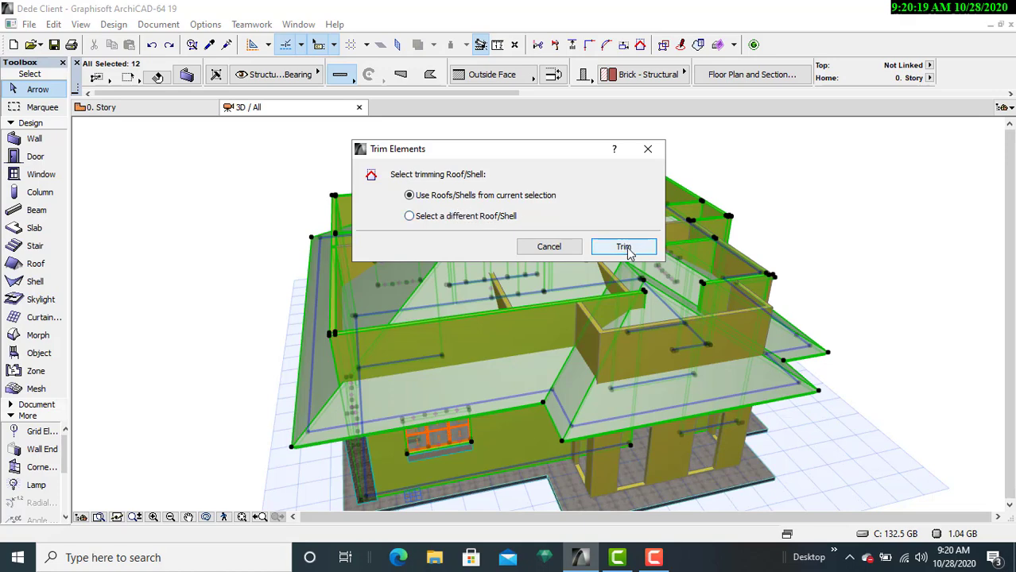
pyautogui.click(623, 247)
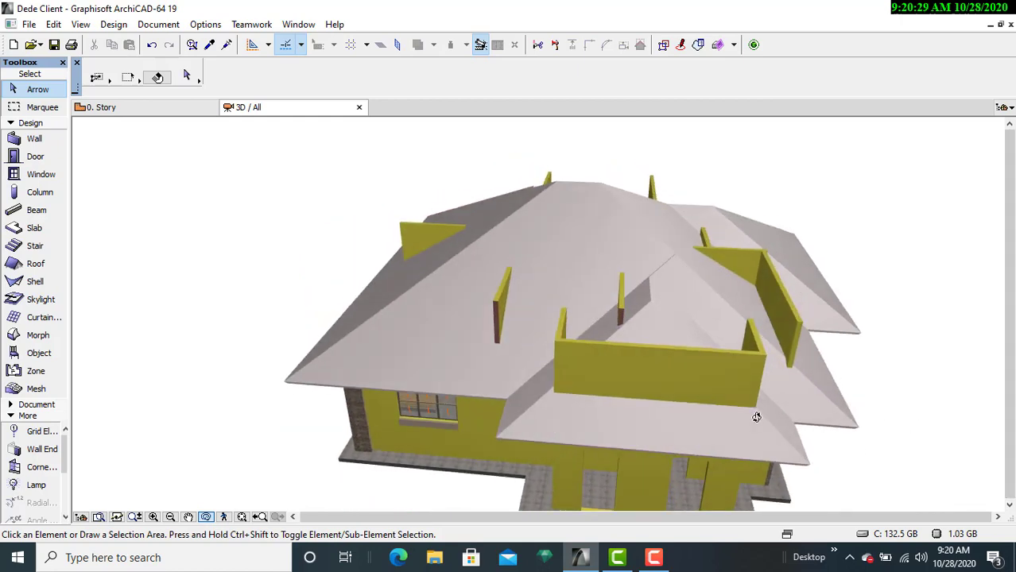
# - Orbit the model to view the walls still protruding through the roof on this side
pyautogui.moveTo(756, 418); pyautogui.dragTo(558, 365)
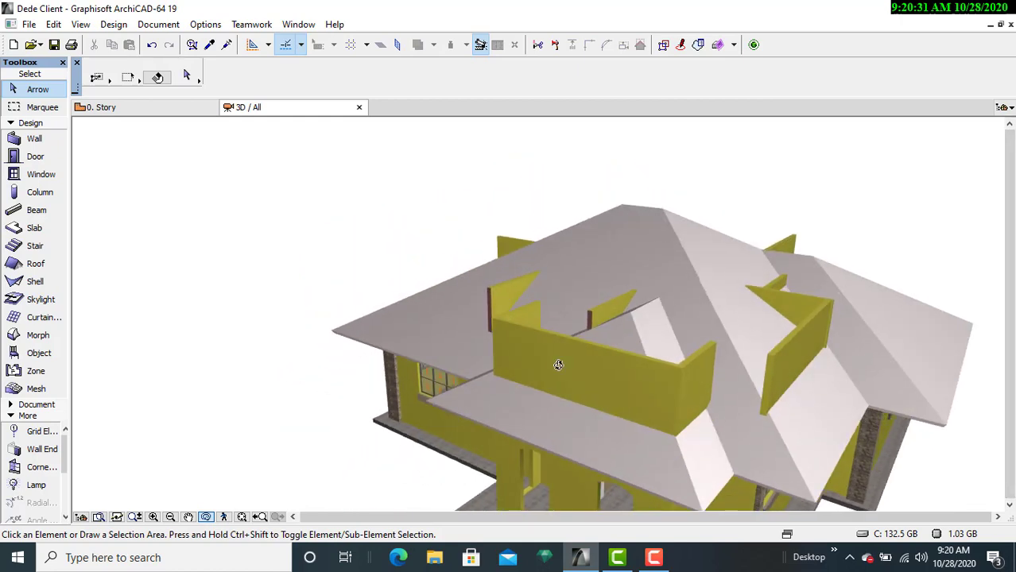
pyautogui.moveTo(558, 364); pyautogui.dragTo(398, 265)
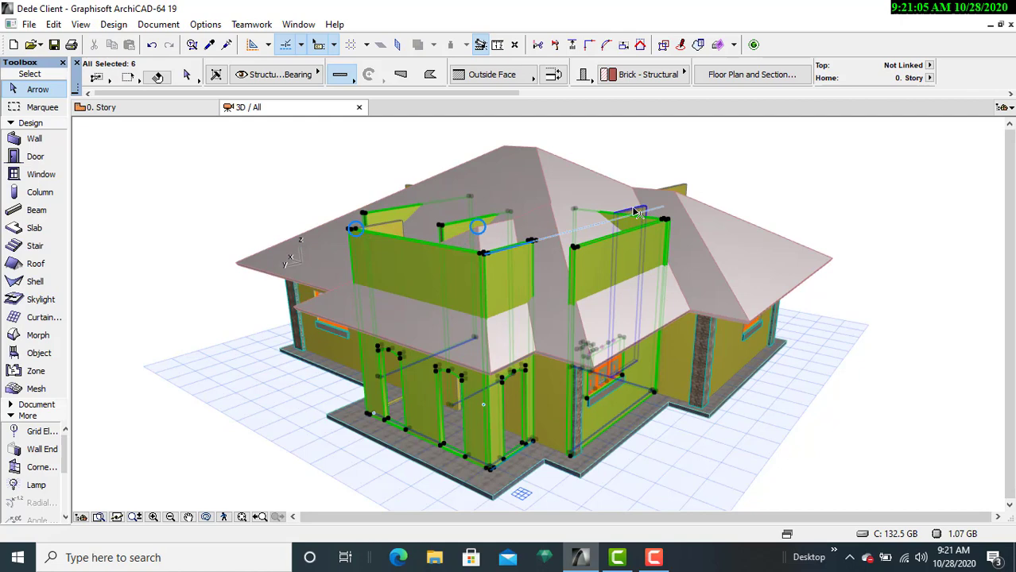
# - Add both roof parts to the selection and trim the walls to them
pyautogui.click(636, 212)
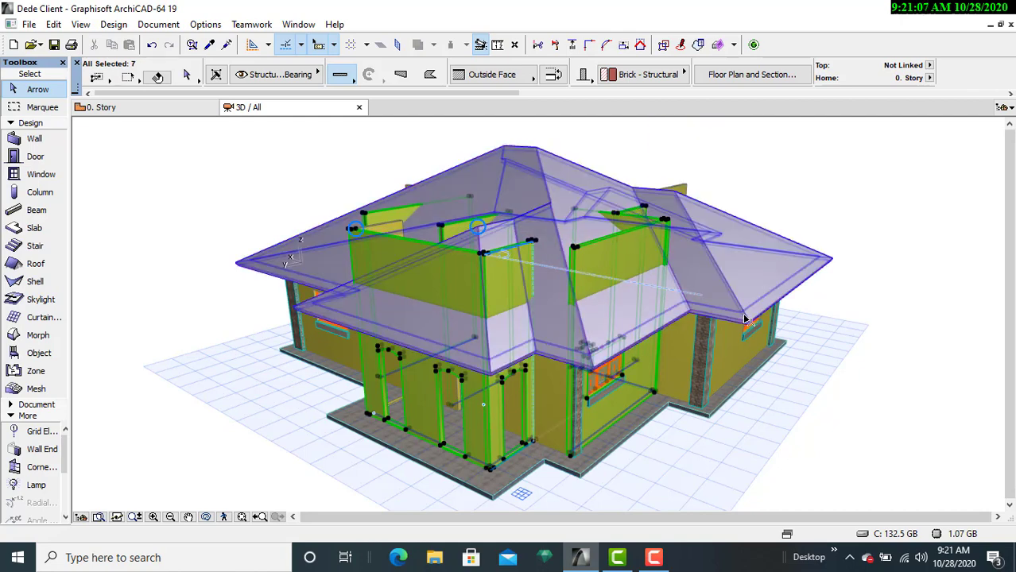
pyautogui.click(672, 203)
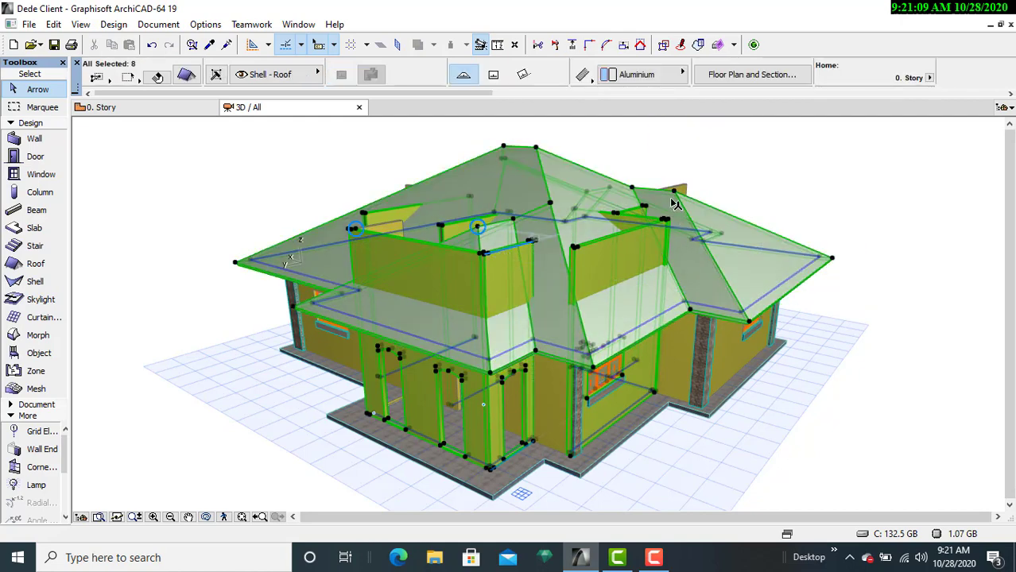
pyautogui.moveTo(642, 44)
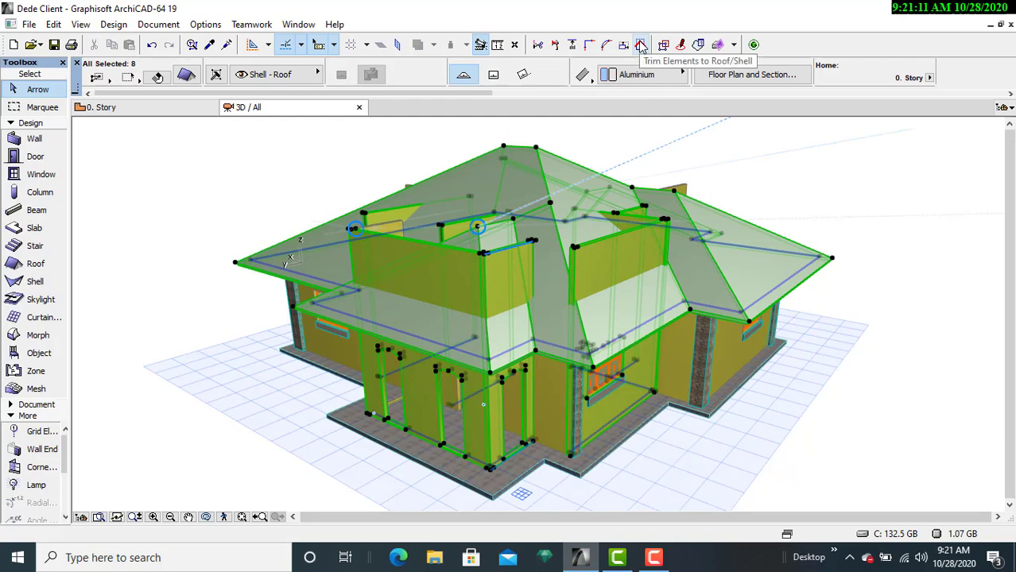
pyautogui.click(641, 45)
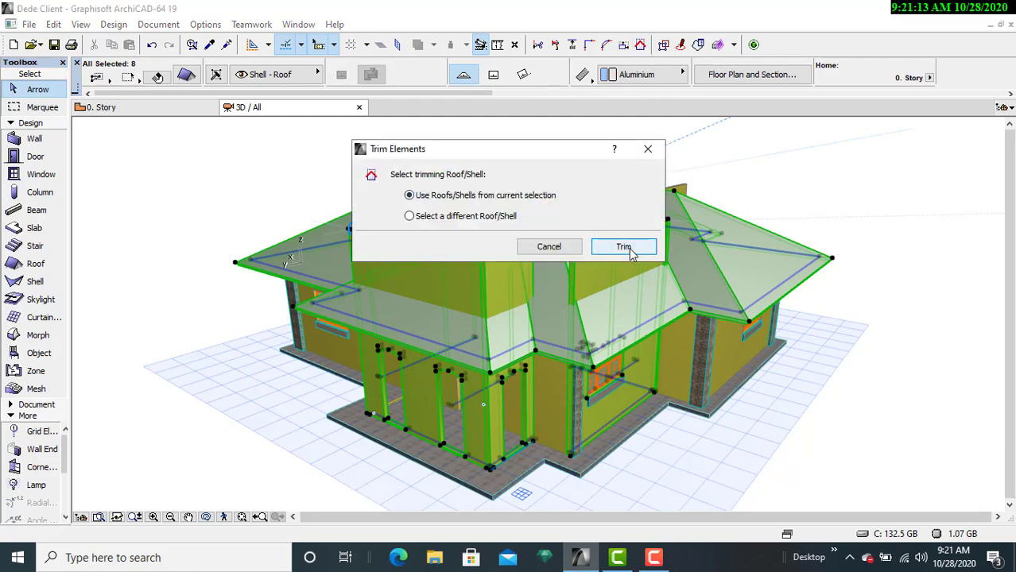
pyautogui.click(624, 246)
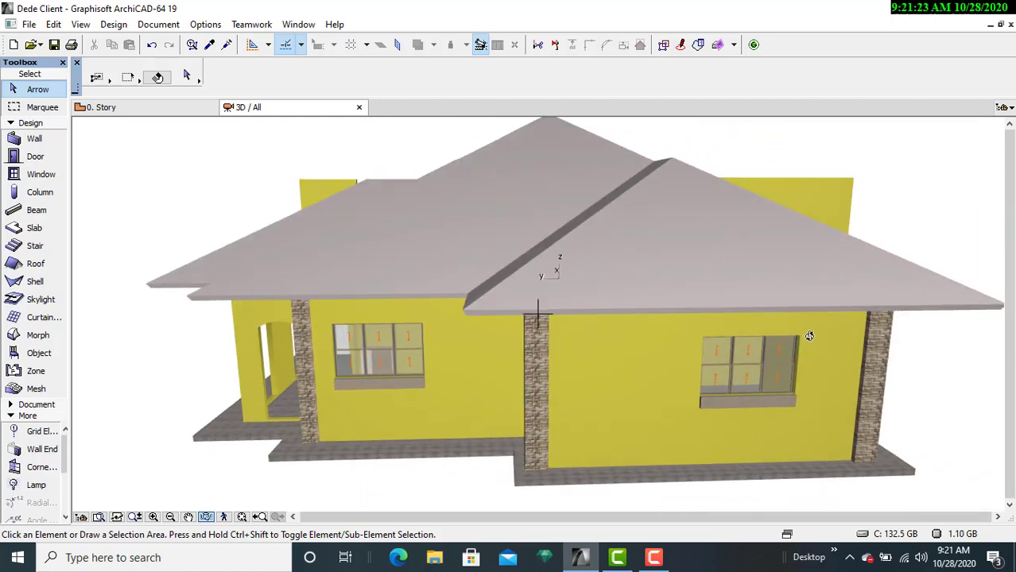
# - Turn to the front of the house and select the wall wedge sticking through the front roof
pyautogui.moveTo(809, 336); pyautogui.dragTo(408, 279)
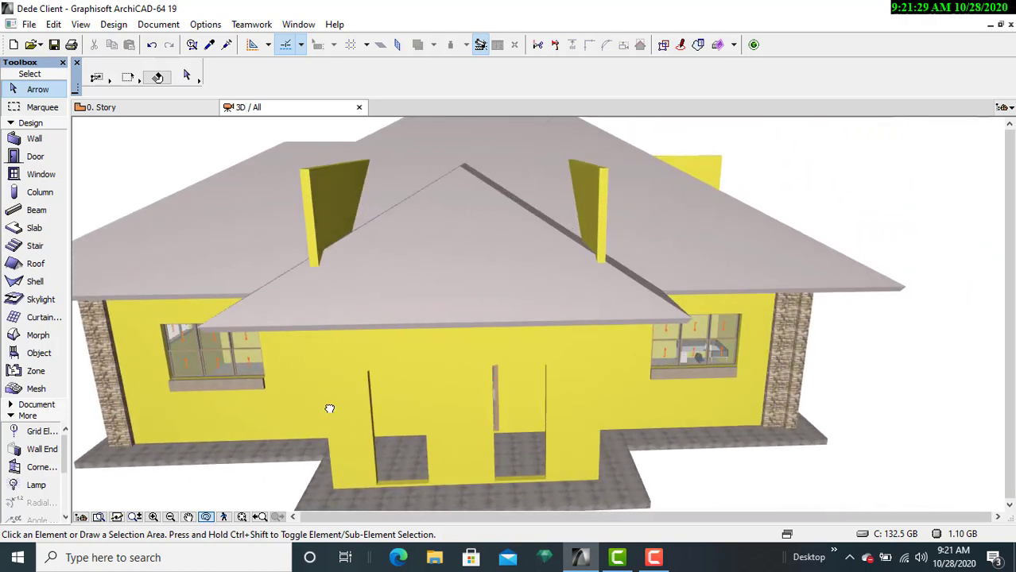
pyautogui.moveTo(329, 408); pyautogui.dragTo(822, 487)
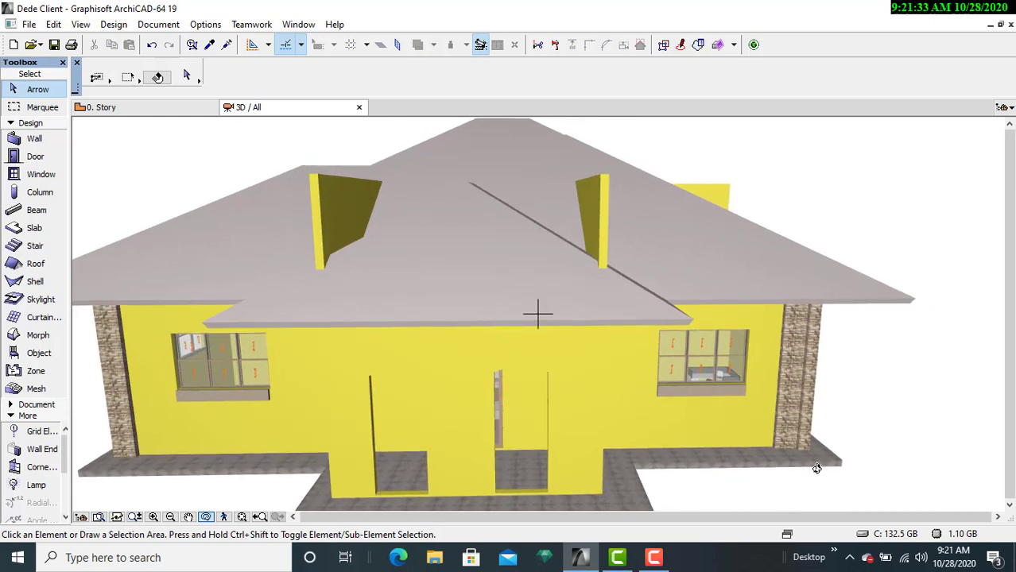
pyautogui.moveTo(314, 187)
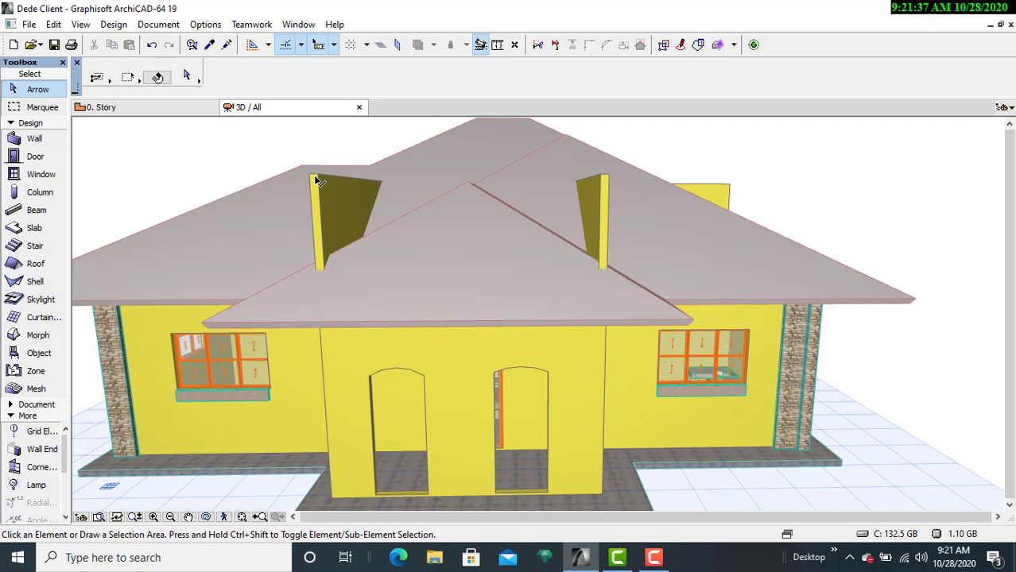
pyautogui.click(317, 175)
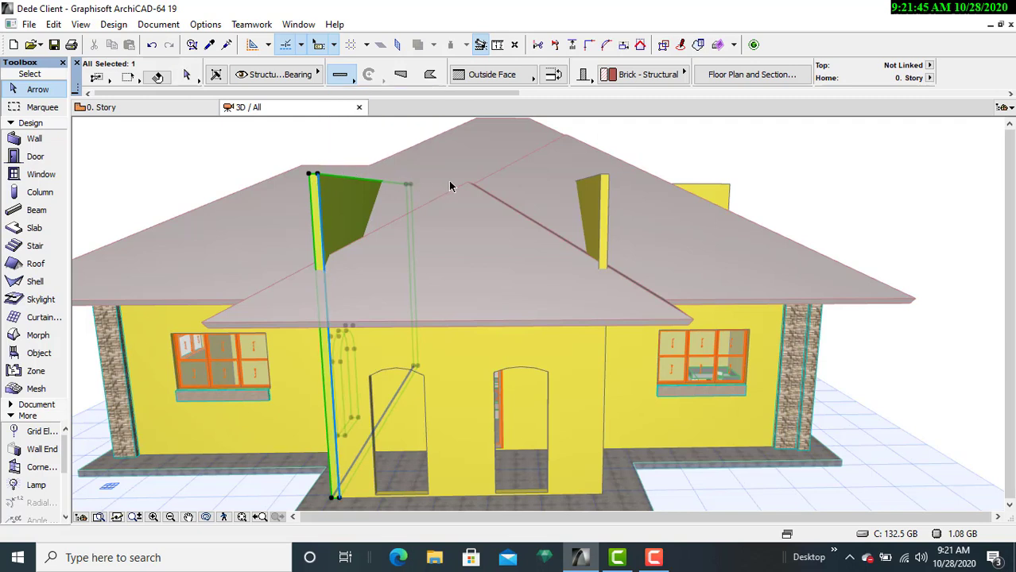
pyautogui.moveTo(604, 185)
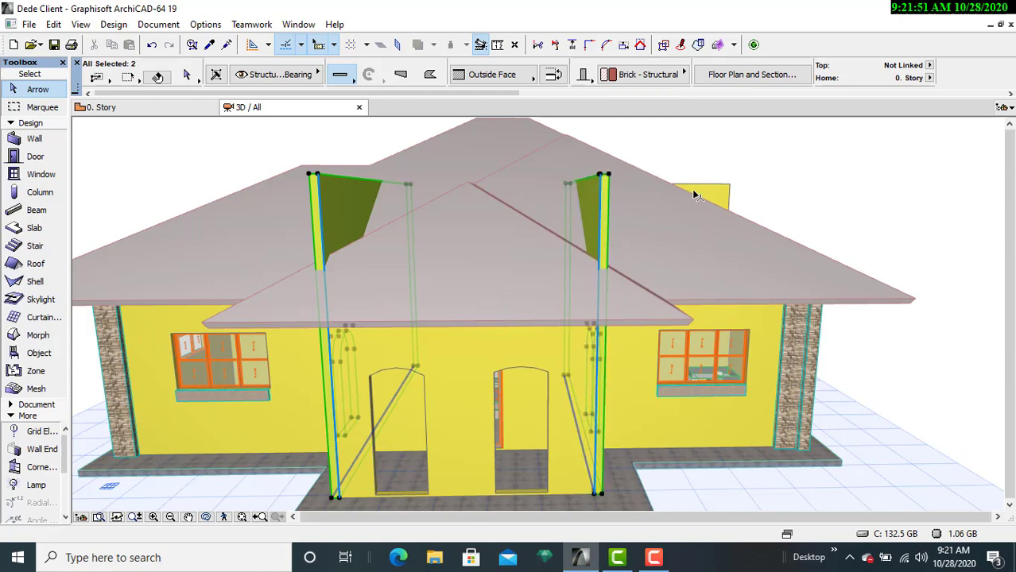
# - Add the tall rear wall and the roofs to the selection, then trim the walls to the roofs
pyautogui.click(700, 195)
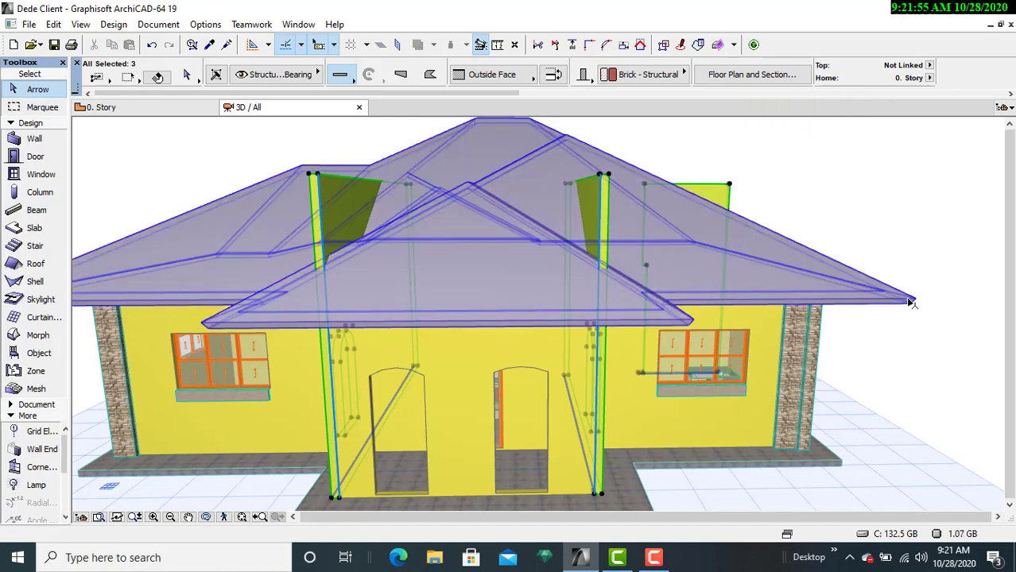
pyautogui.click(912, 301)
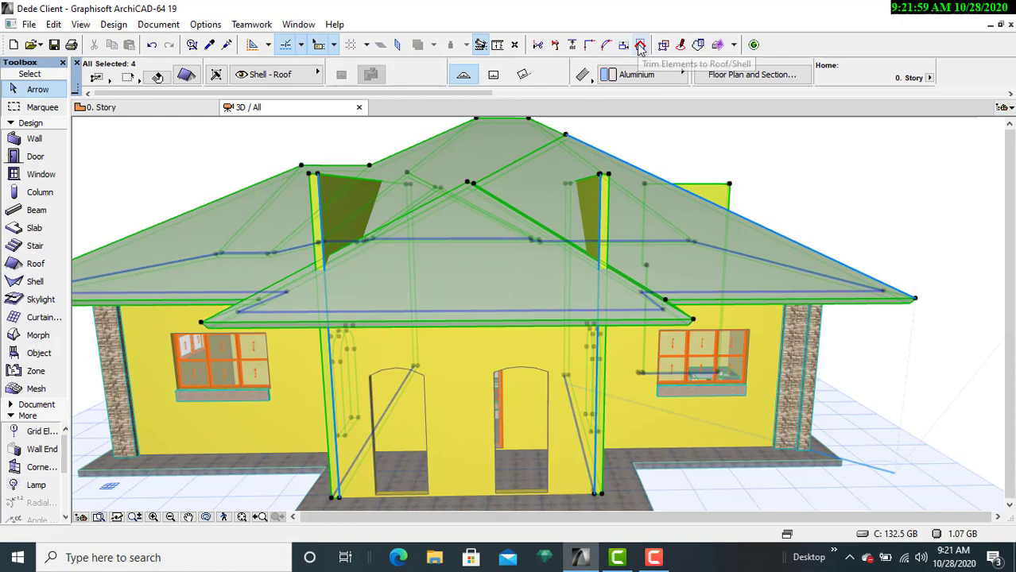
pyautogui.click(640, 44)
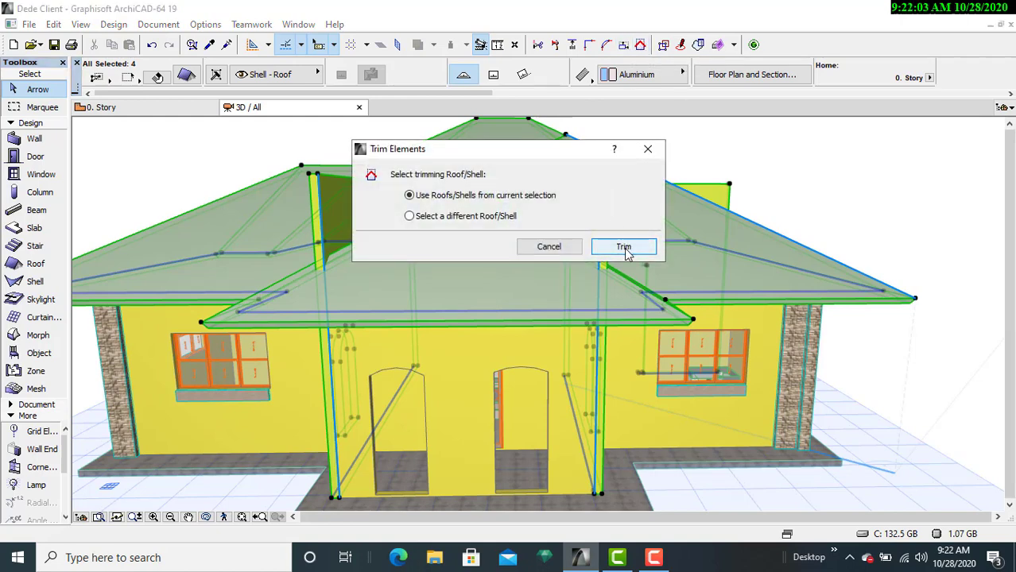
pyautogui.click(623, 246)
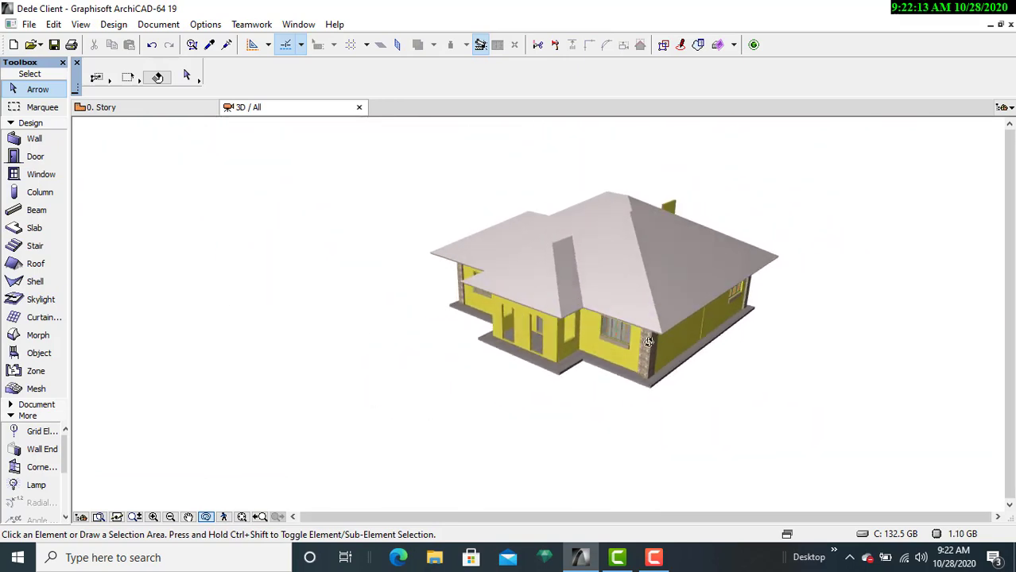
pyautogui.moveTo(648, 342); pyautogui.dragTo(738, 349)
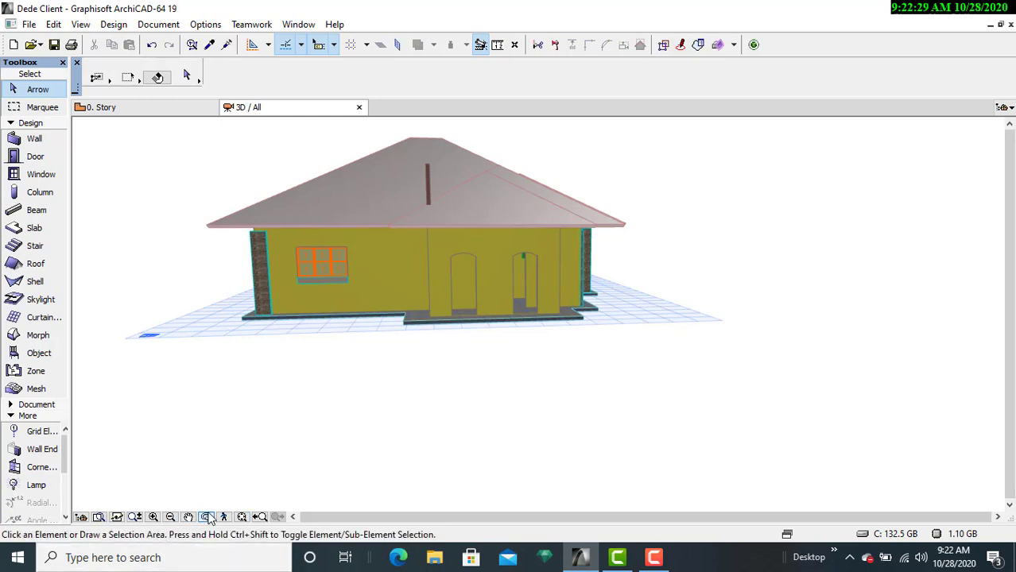
pyautogui.moveTo(421, 239); pyautogui.dragTo(608, 318)
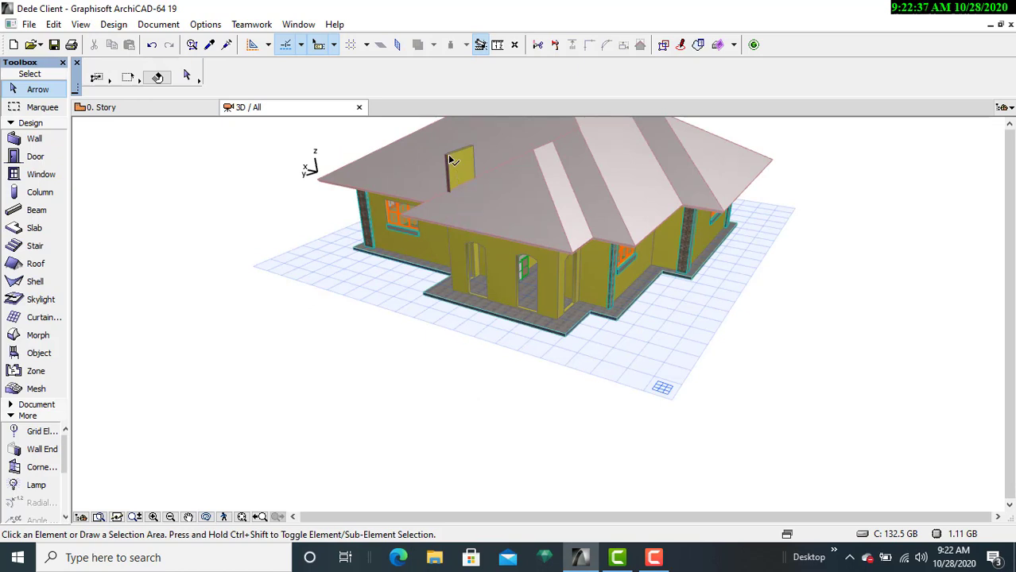
pyautogui.click(449, 159)
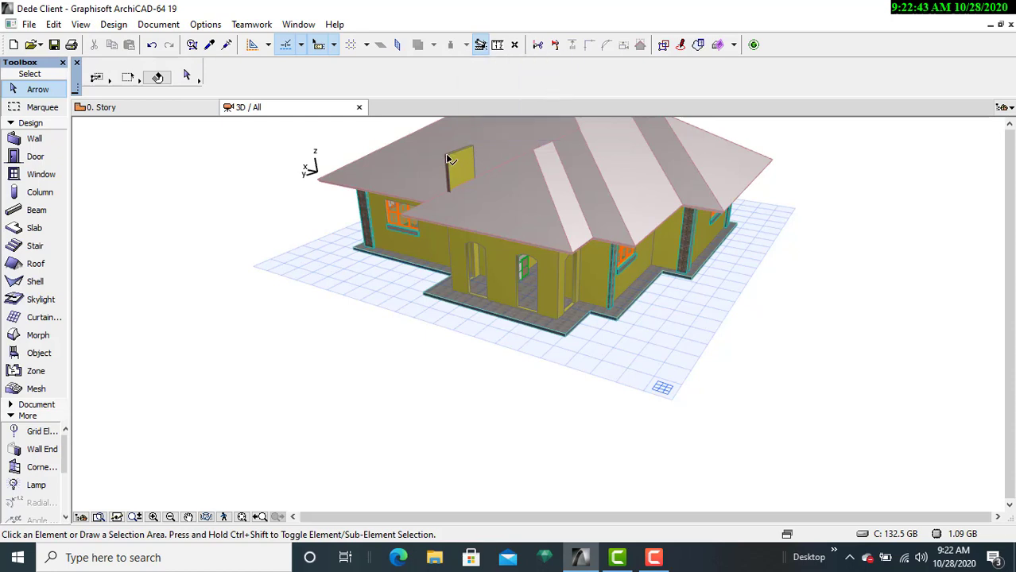
# - Select the last wall poking above the roof with the roof and trim it to the roof
pyautogui.click(449, 155)
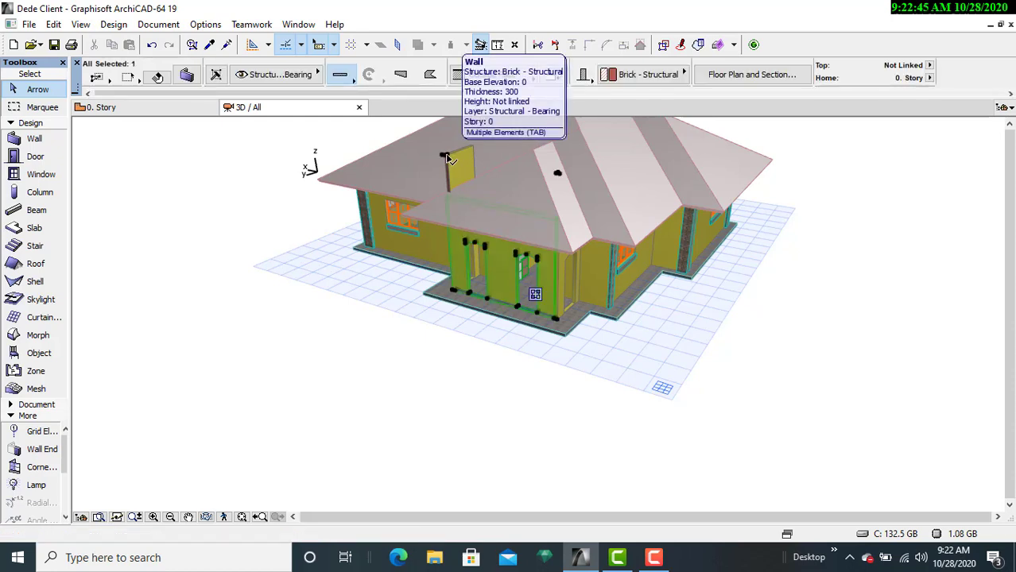
pyautogui.click(348, 386)
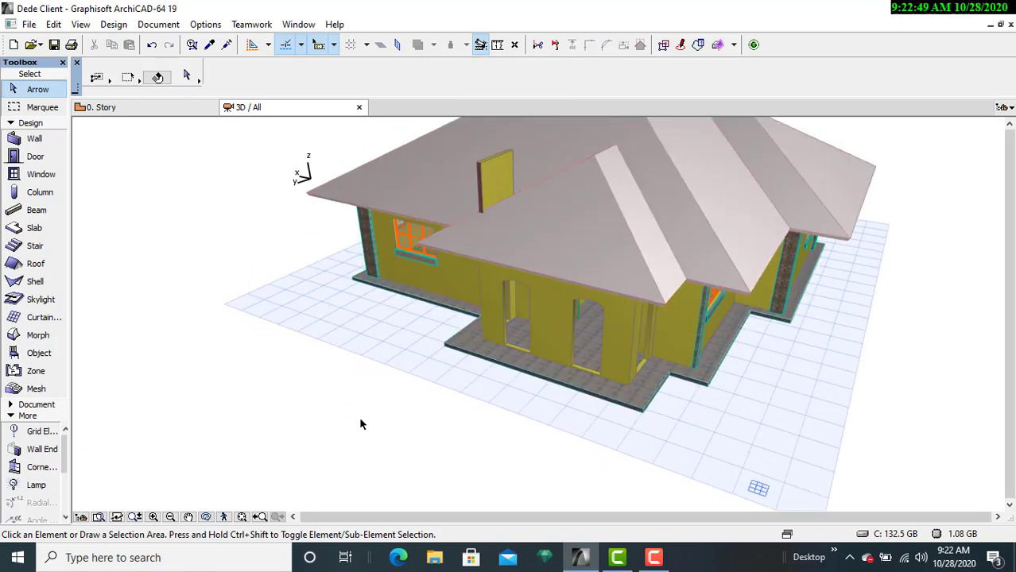
pyautogui.moveTo(477, 163)
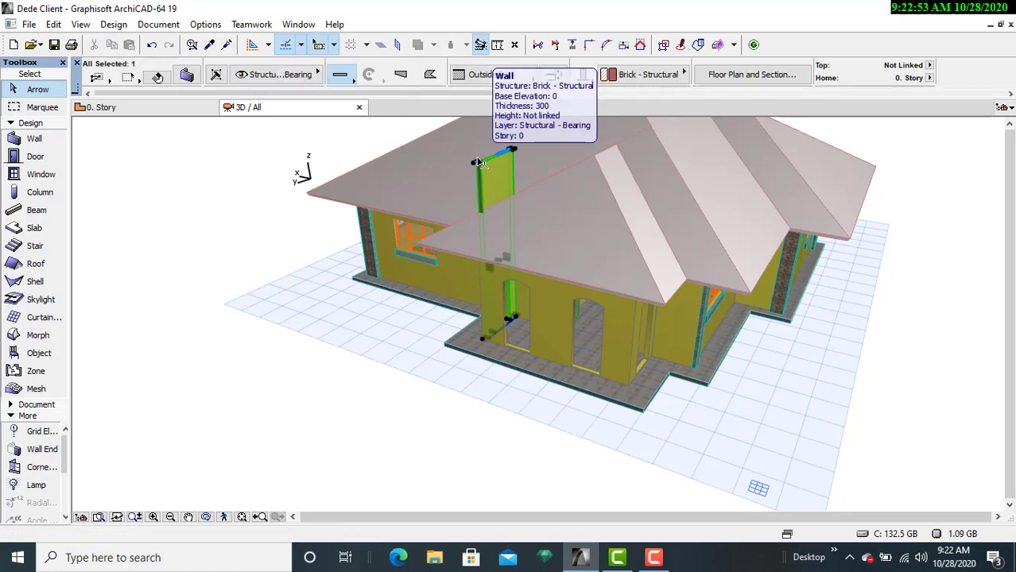
pyautogui.click(436, 241)
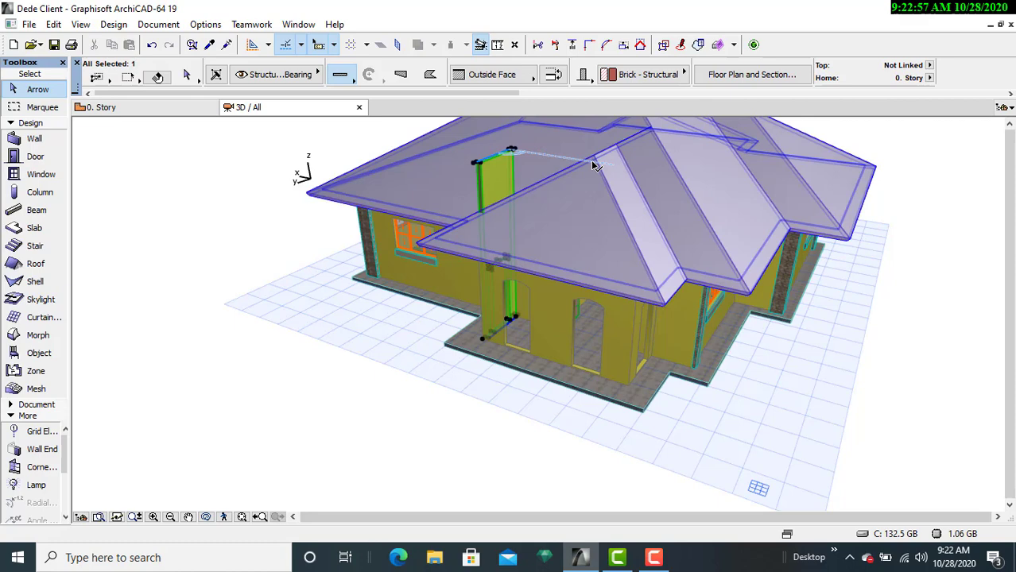
pyautogui.click(597, 163)
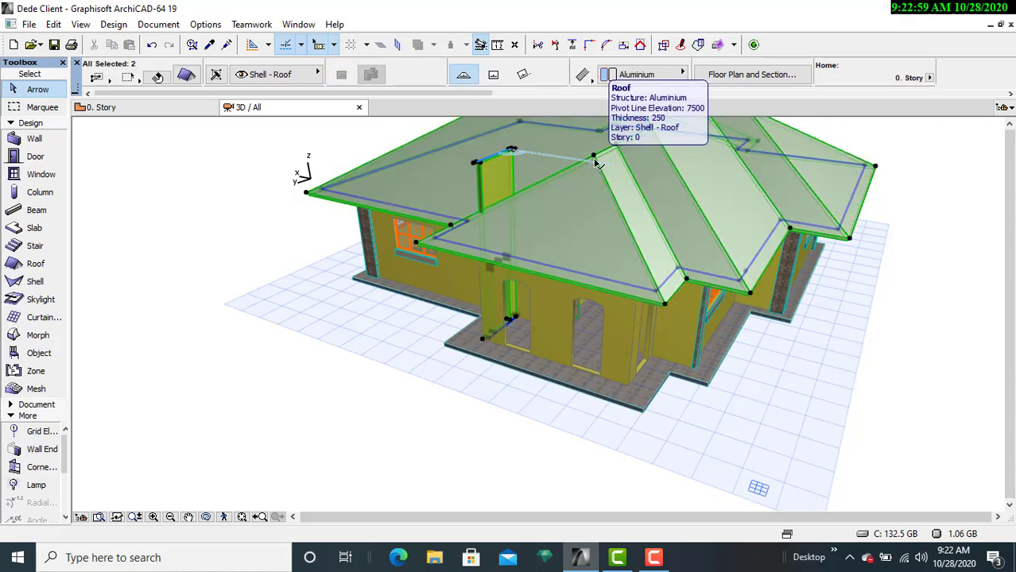
pyautogui.click(641, 45)
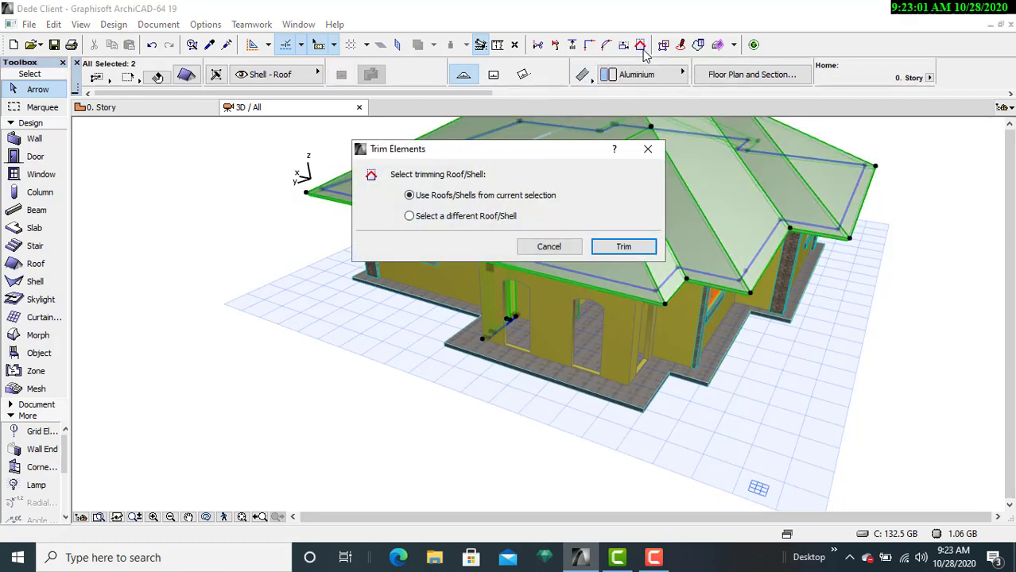
pyautogui.click(623, 247)
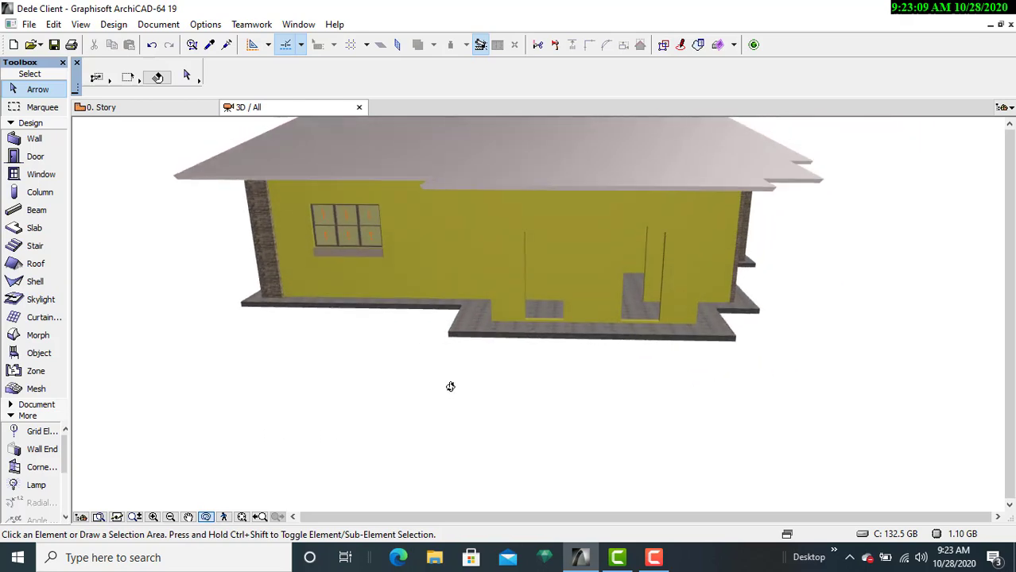
pyautogui.moveTo(451, 387); pyautogui.dragTo(463, 469)
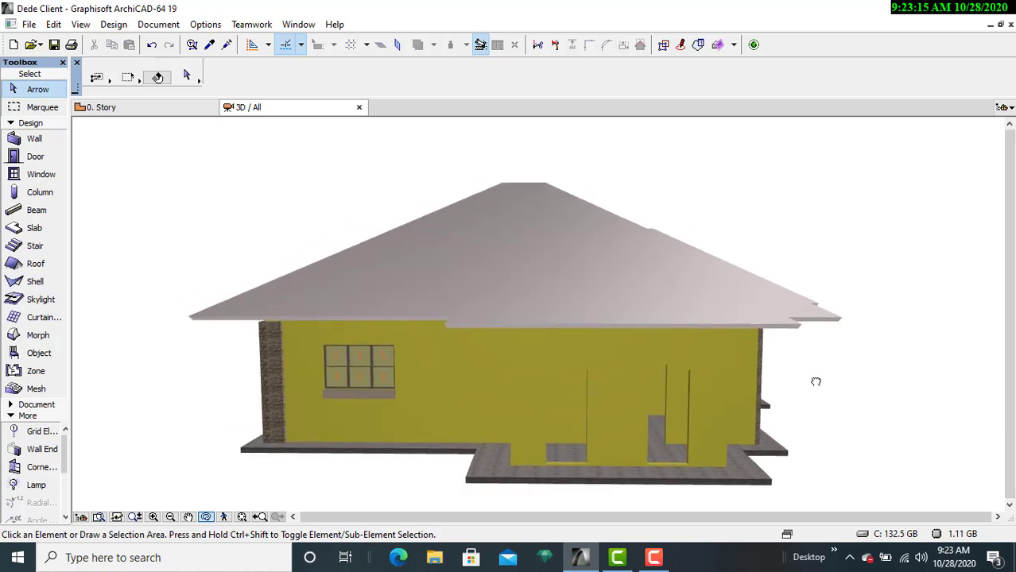
pyautogui.moveTo(816, 382); pyautogui.dragTo(220, 363)
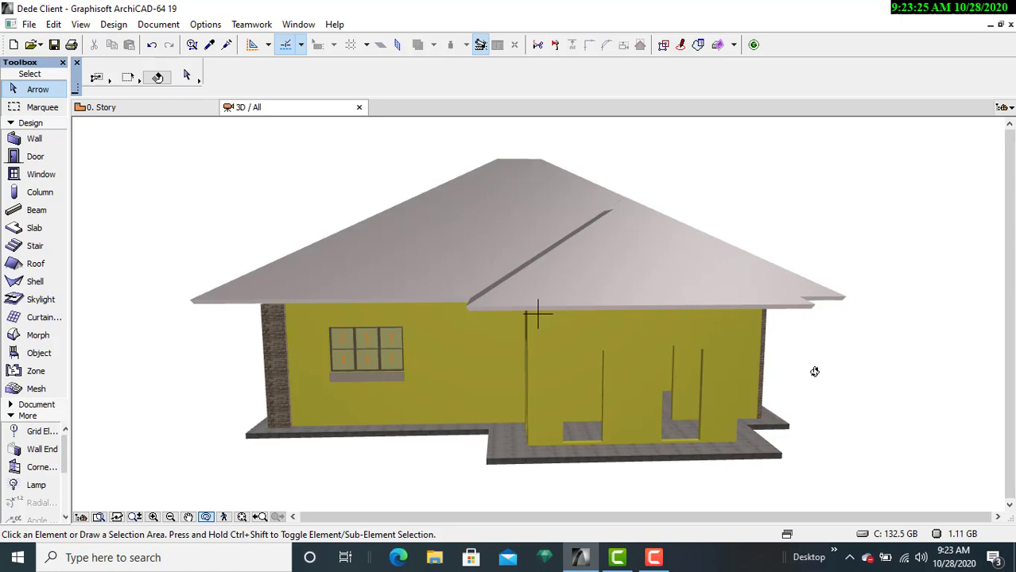
pyautogui.moveTo(814, 371); pyautogui.dragTo(791, 396)
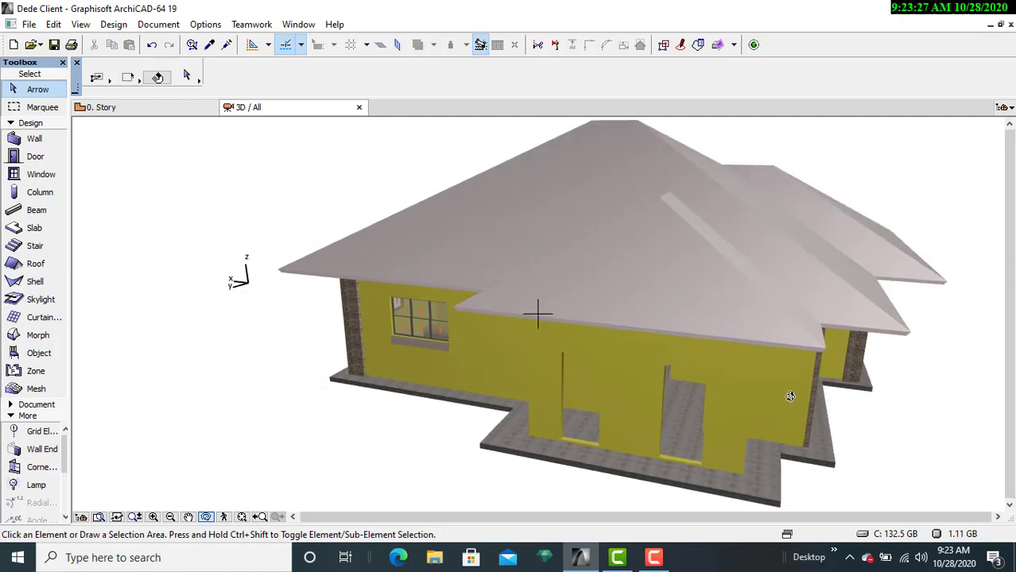
pyautogui.moveTo(790, 396); pyautogui.dragTo(647, 407)
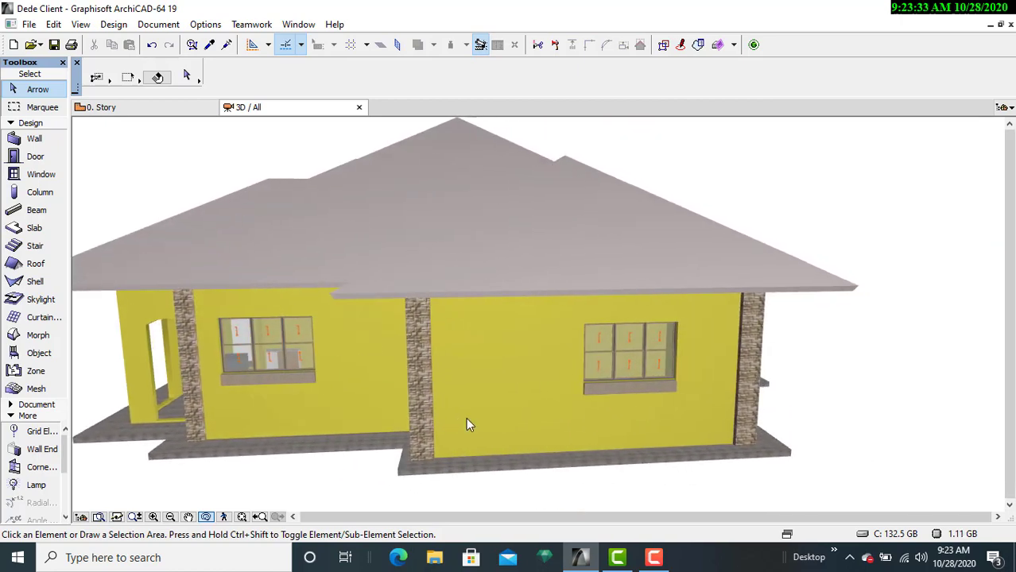
pyautogui.moveTo(469, 423); pyautogui.dragTo(638, 404)
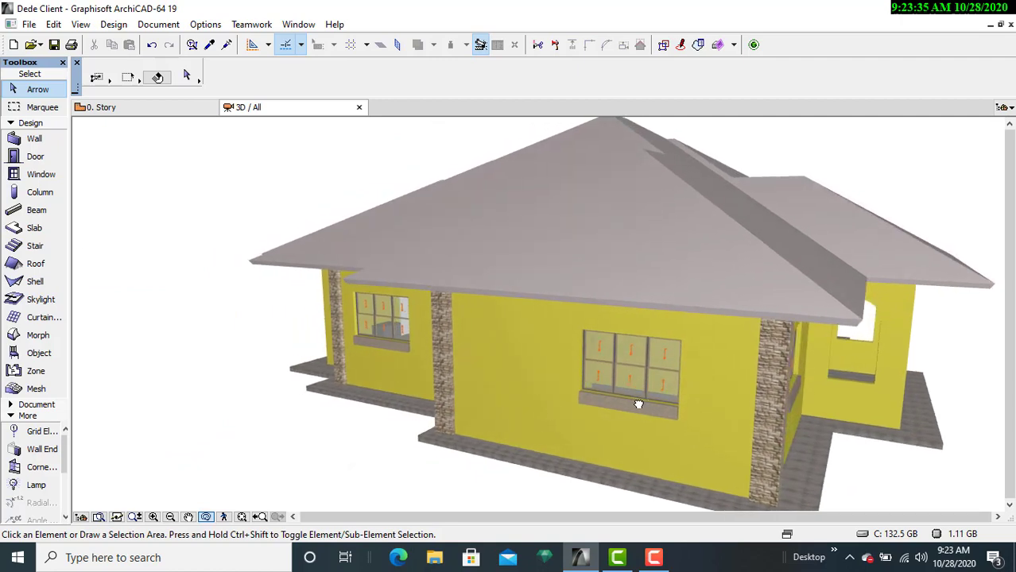
pyautogui.moveTo(638, 403); pyautogui.dragTo(564, 389)
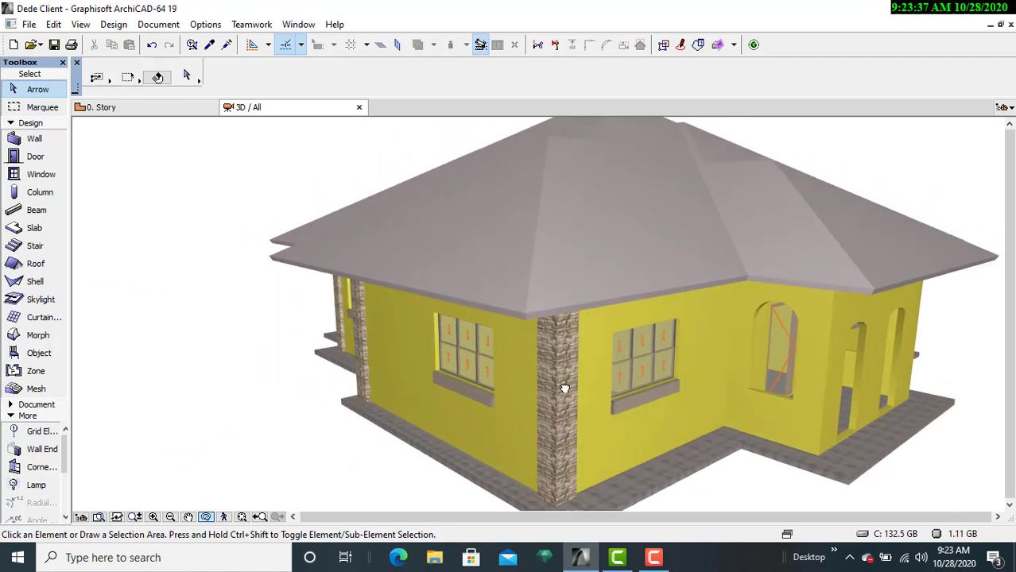
pyautogui.moveTo(565, 389); pyautogui.dragTo(560, 389)
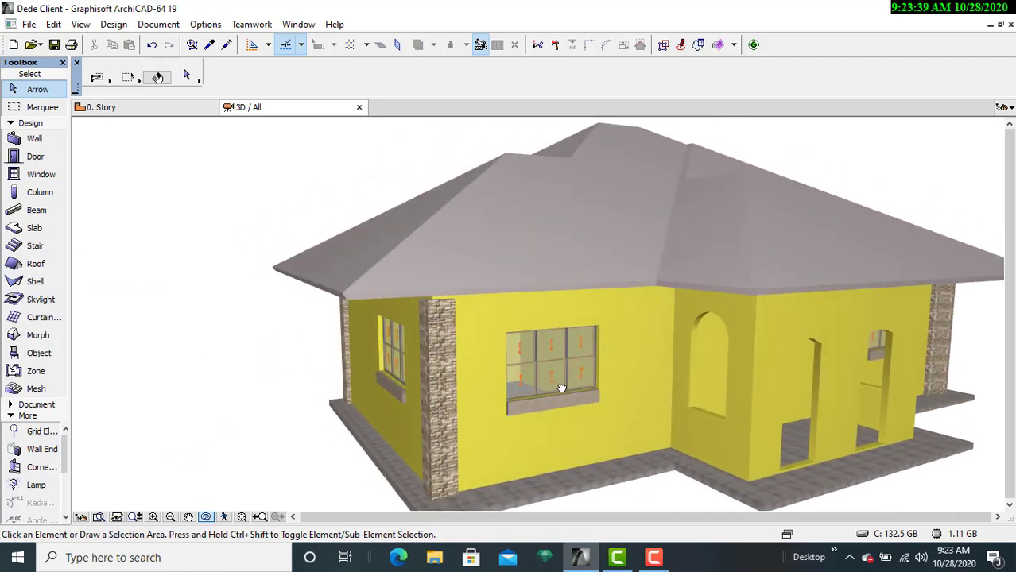